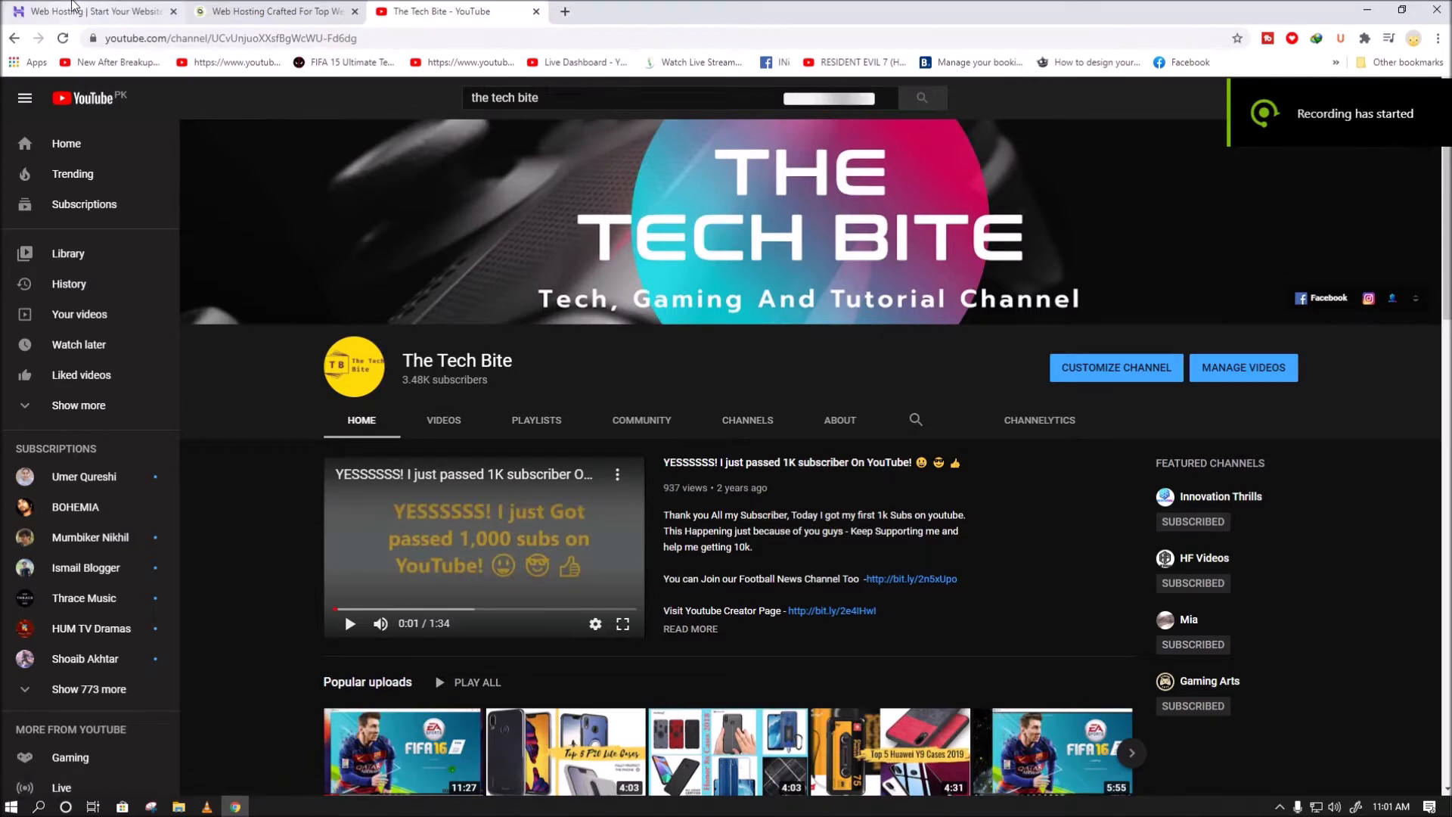
Switch to the Hostinger tab and glance through its Hosting product categories menu
click(93, 10)
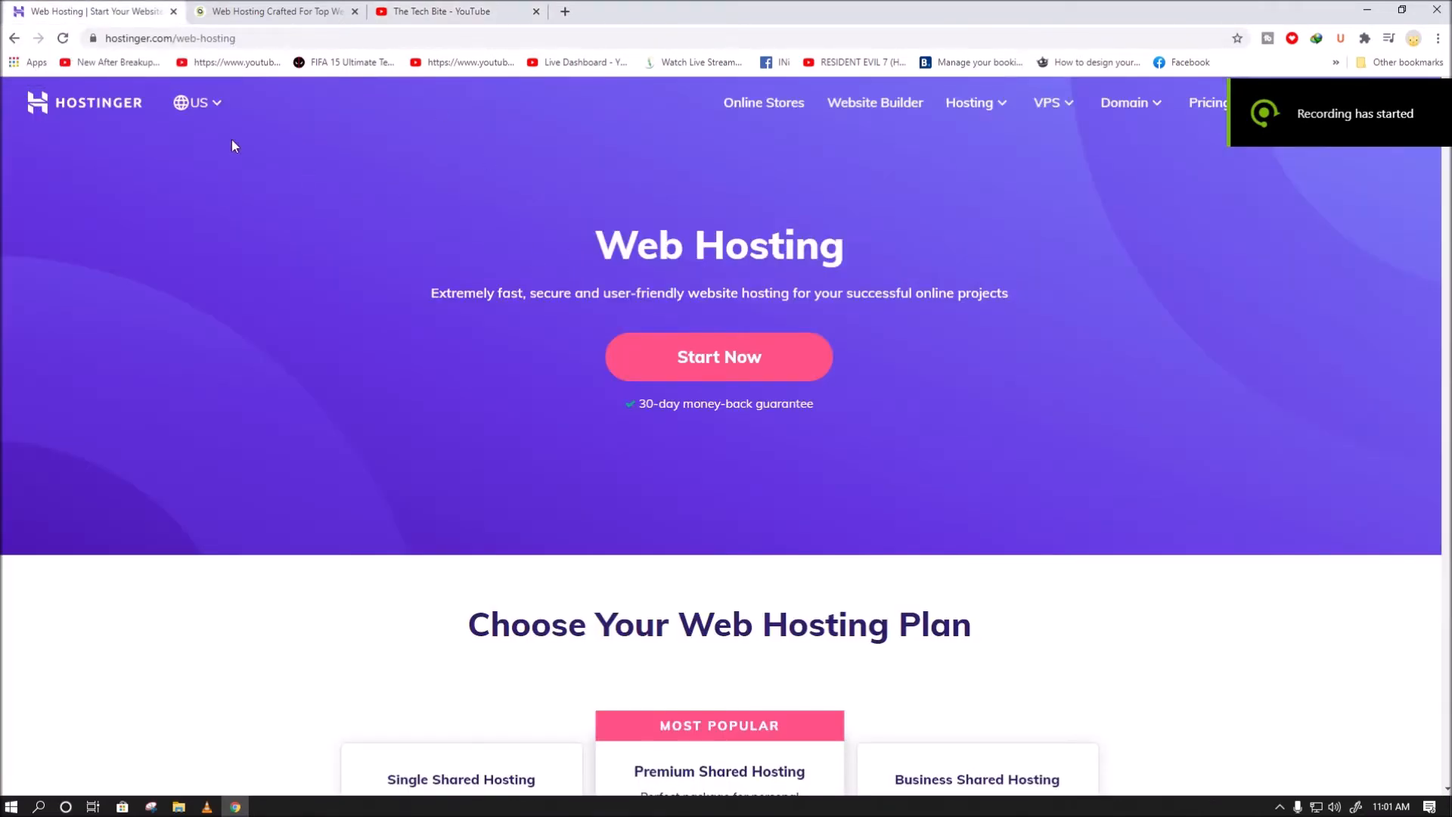
mouse_move(938, 264)
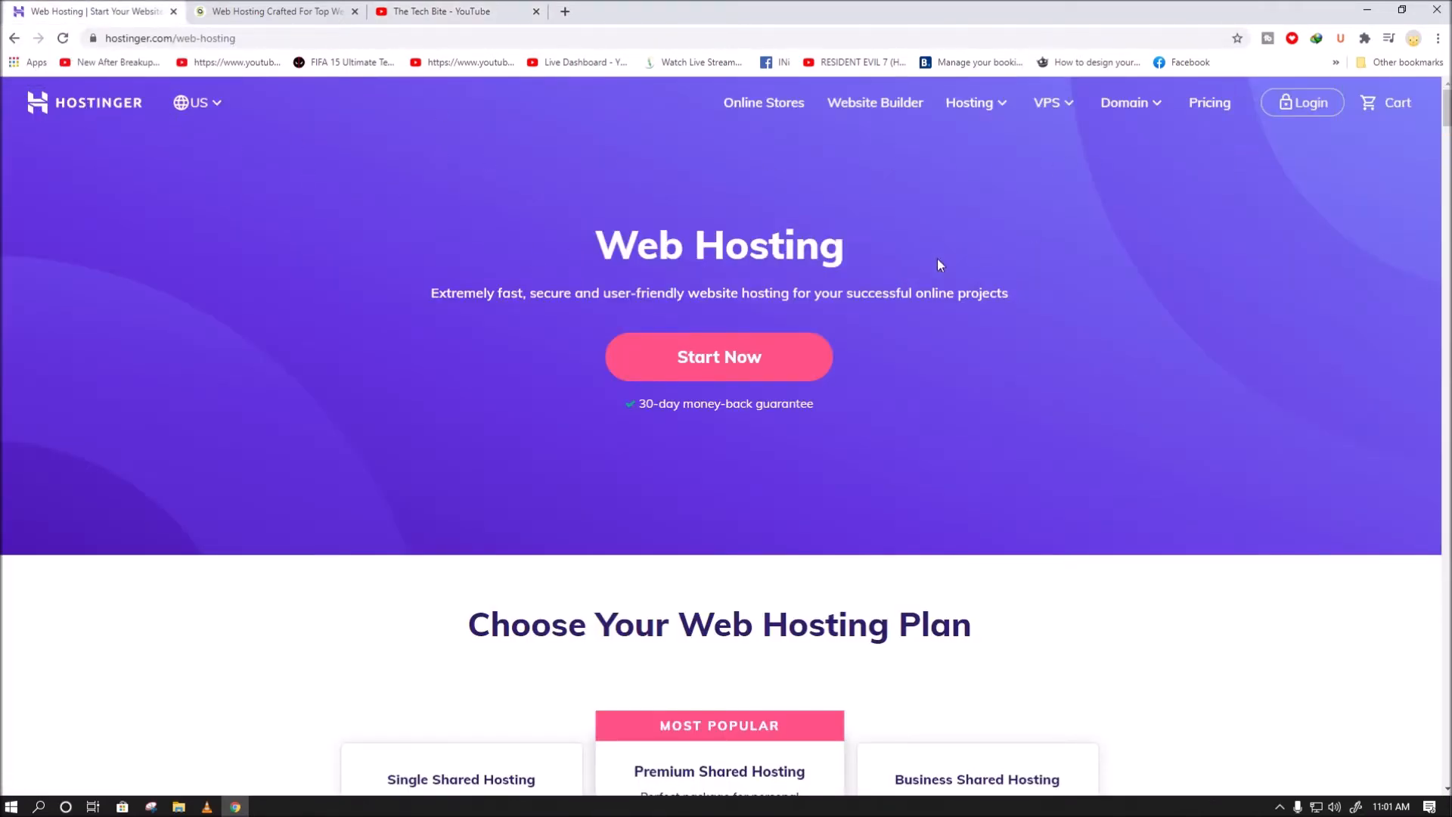
mouse_move(1173, 118)
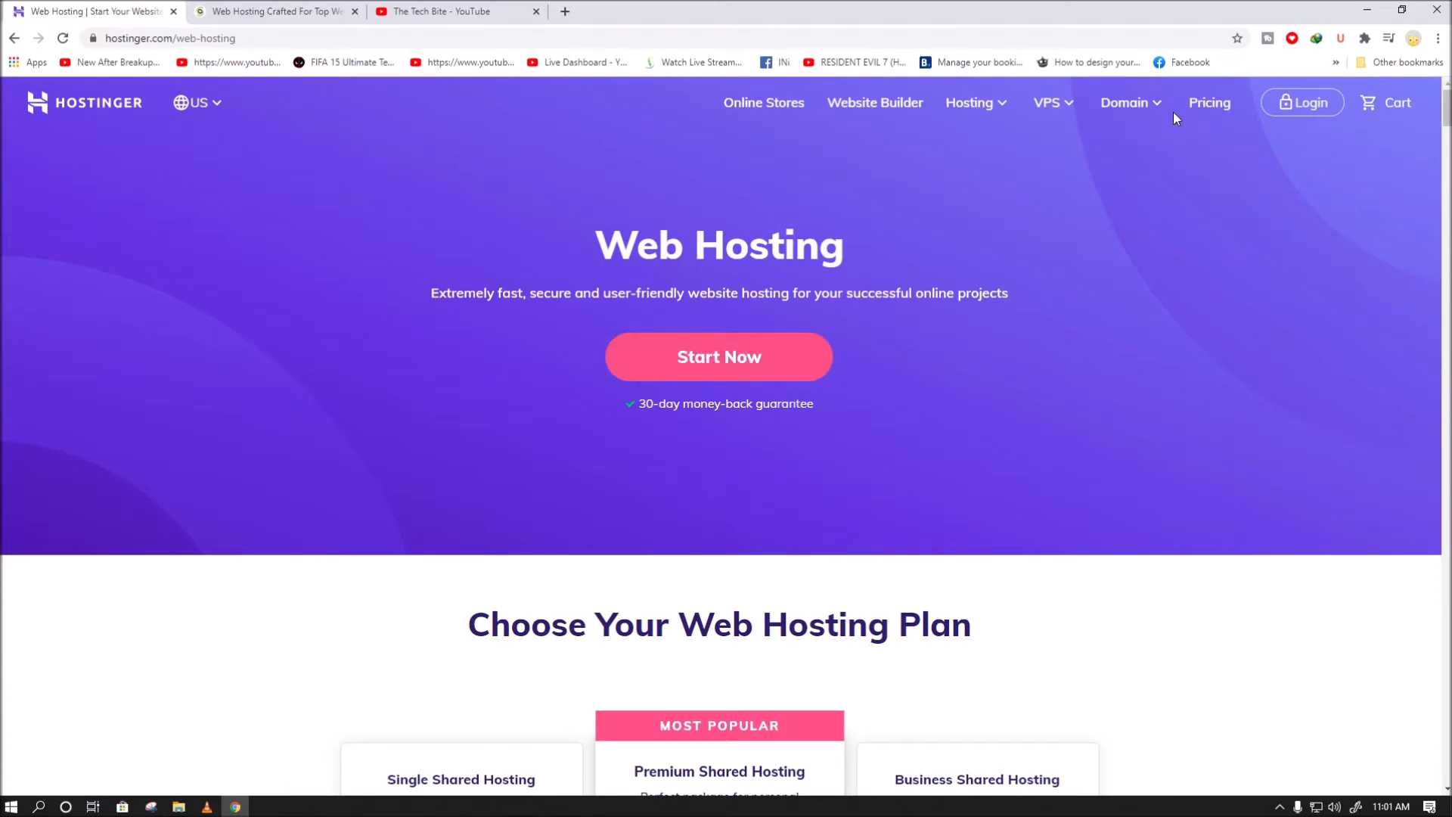
click(970, 103)
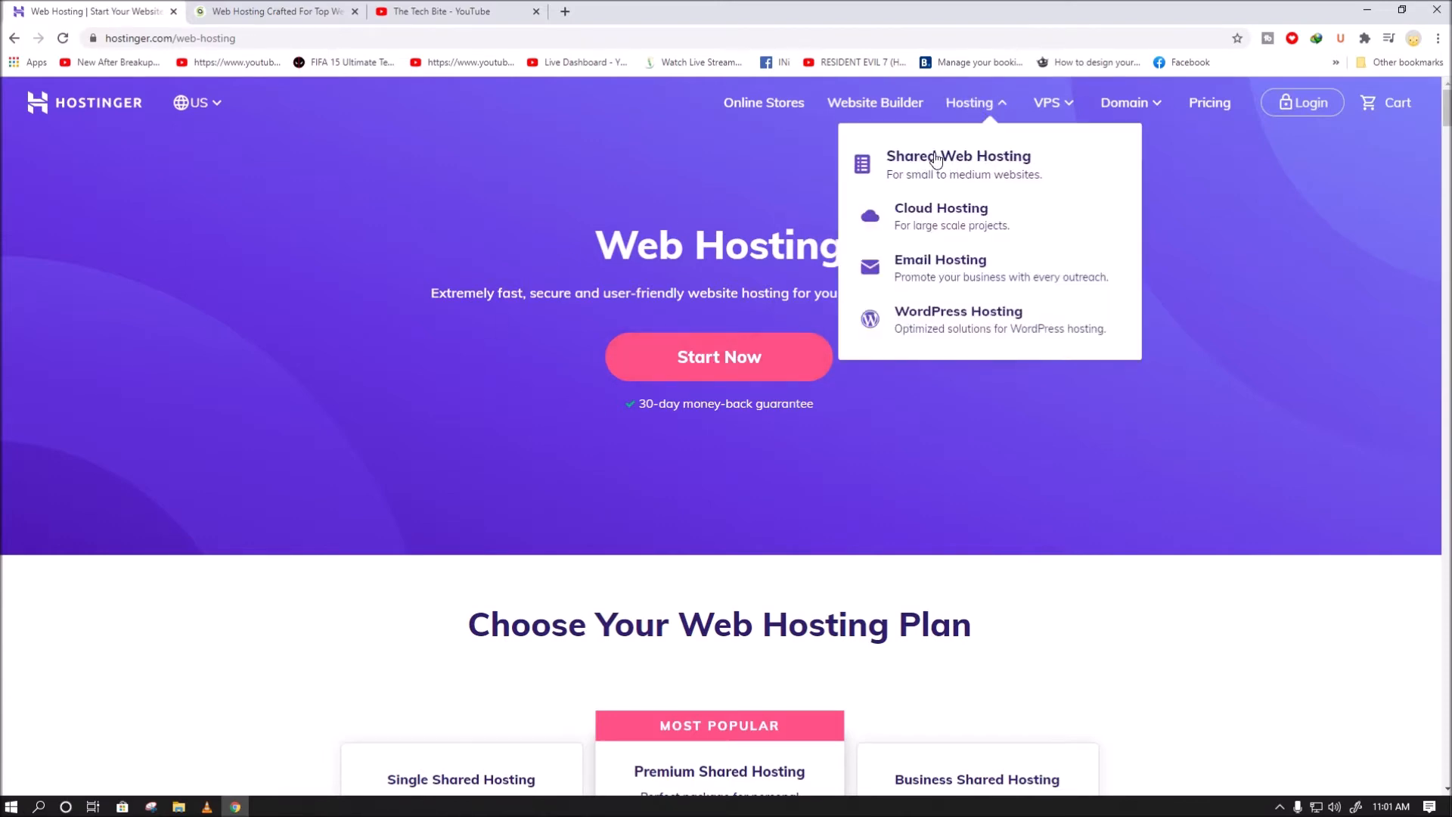
click(375, 417)
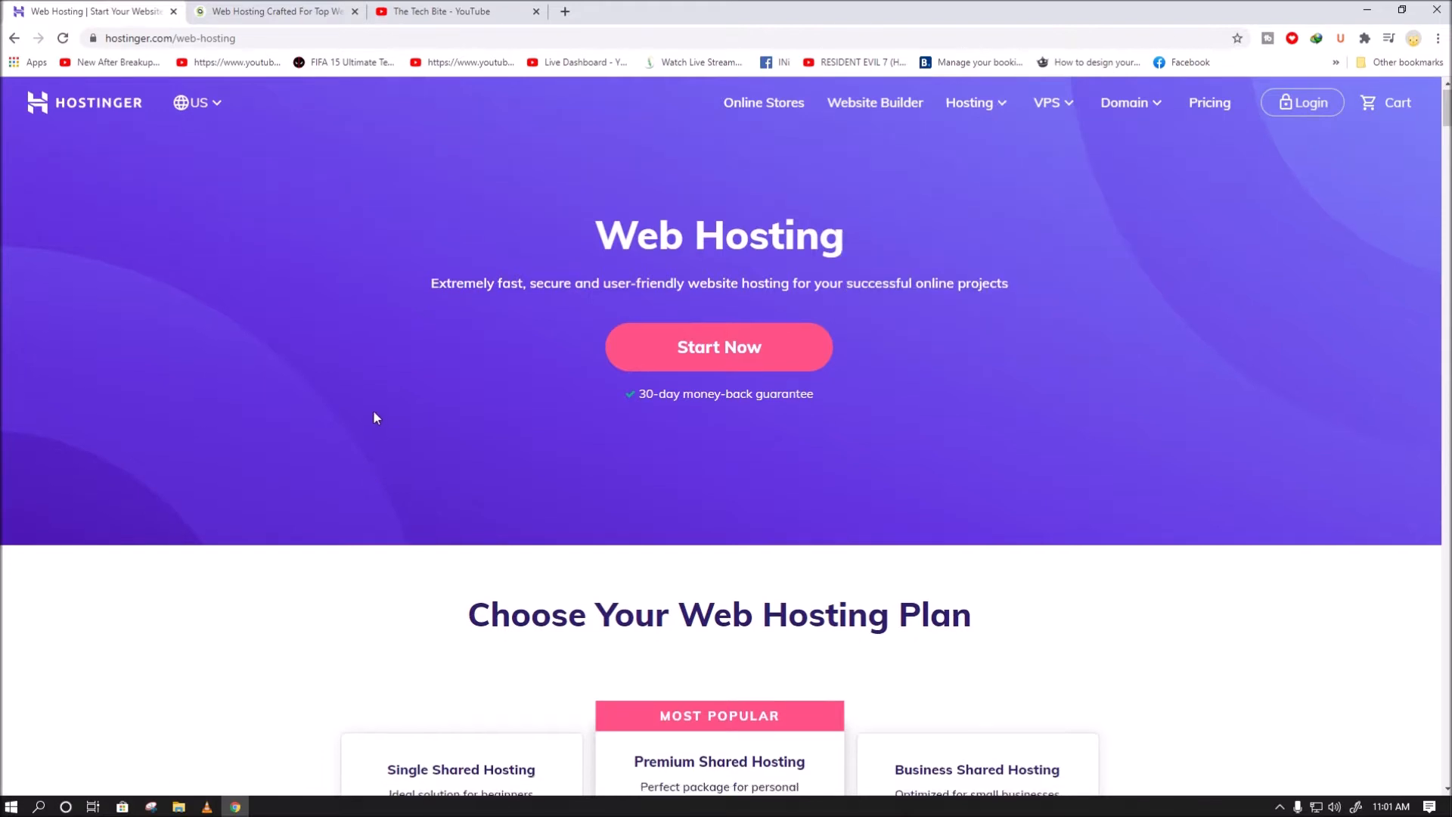
scroll(down, 3)
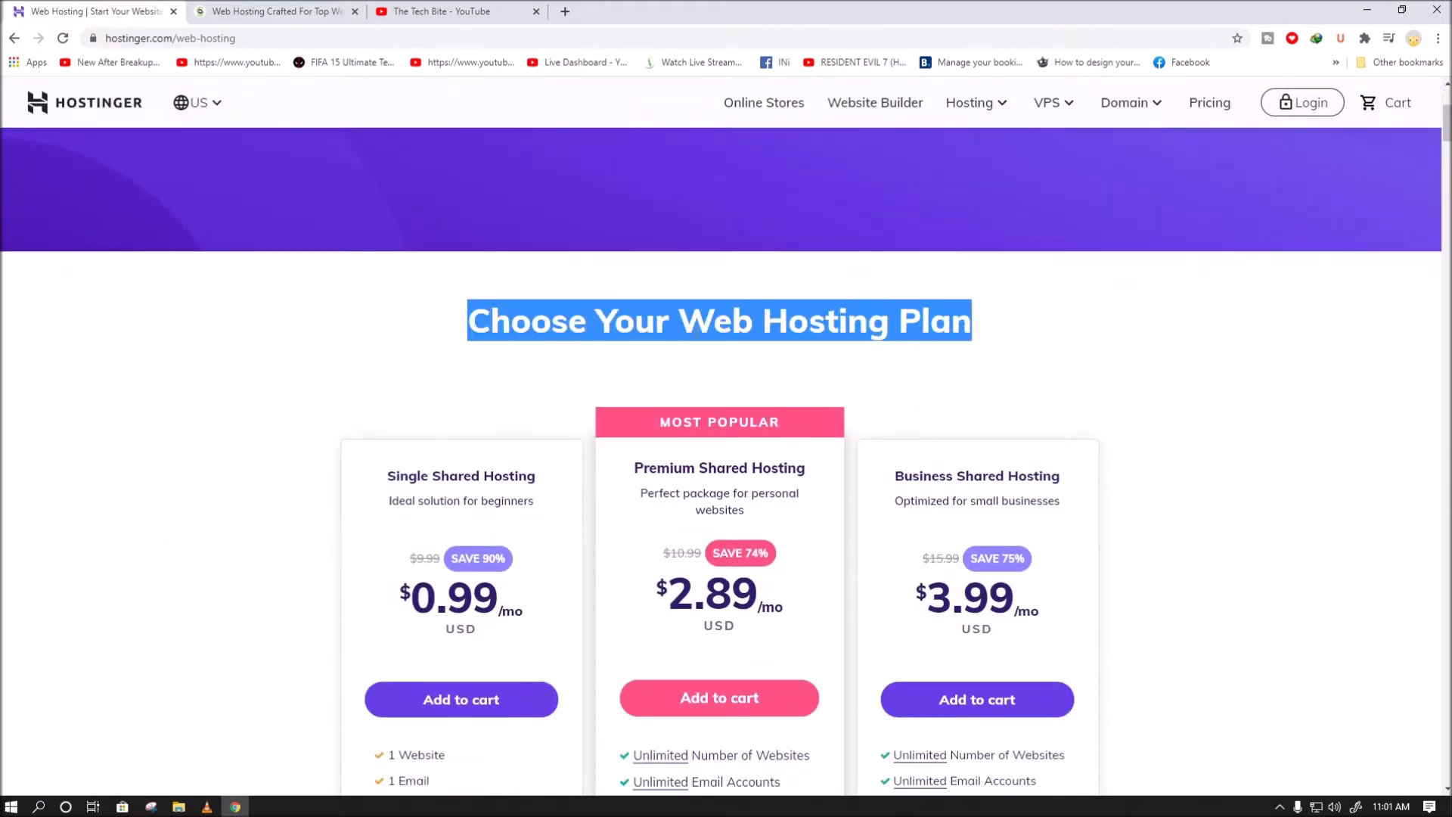
scroll(down, 3)
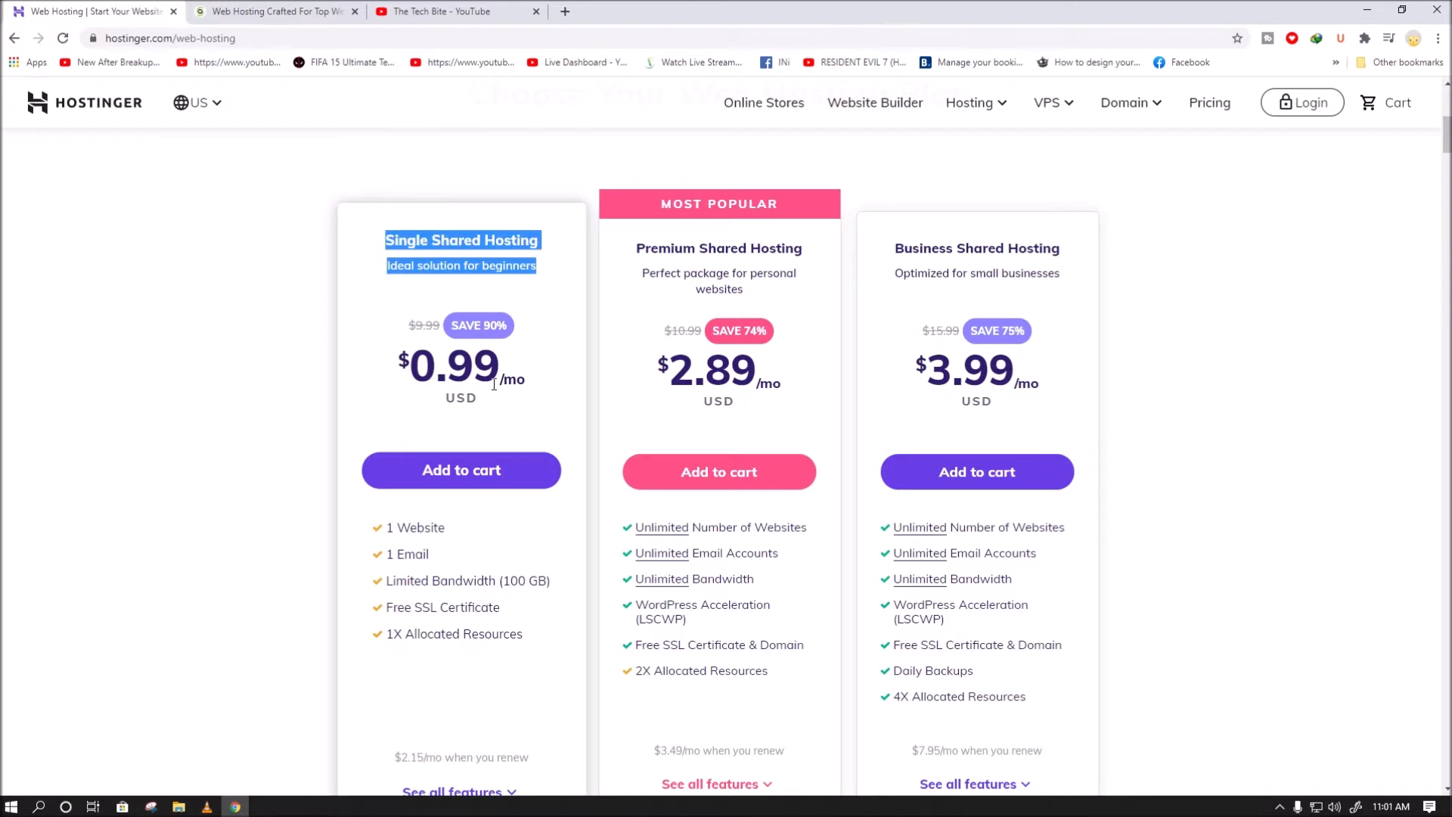
scroll(down, 3)
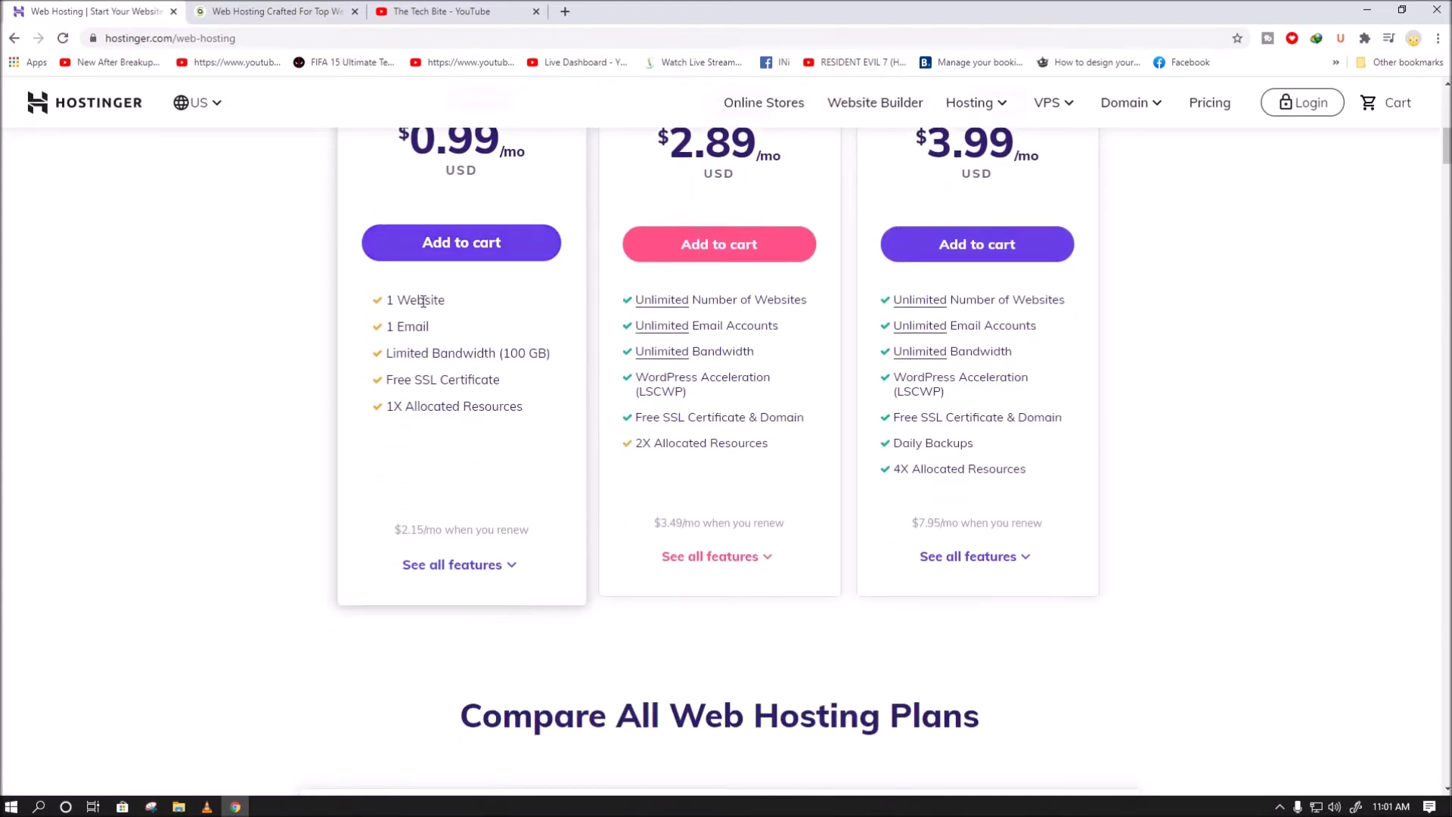
scroll(down, 3)
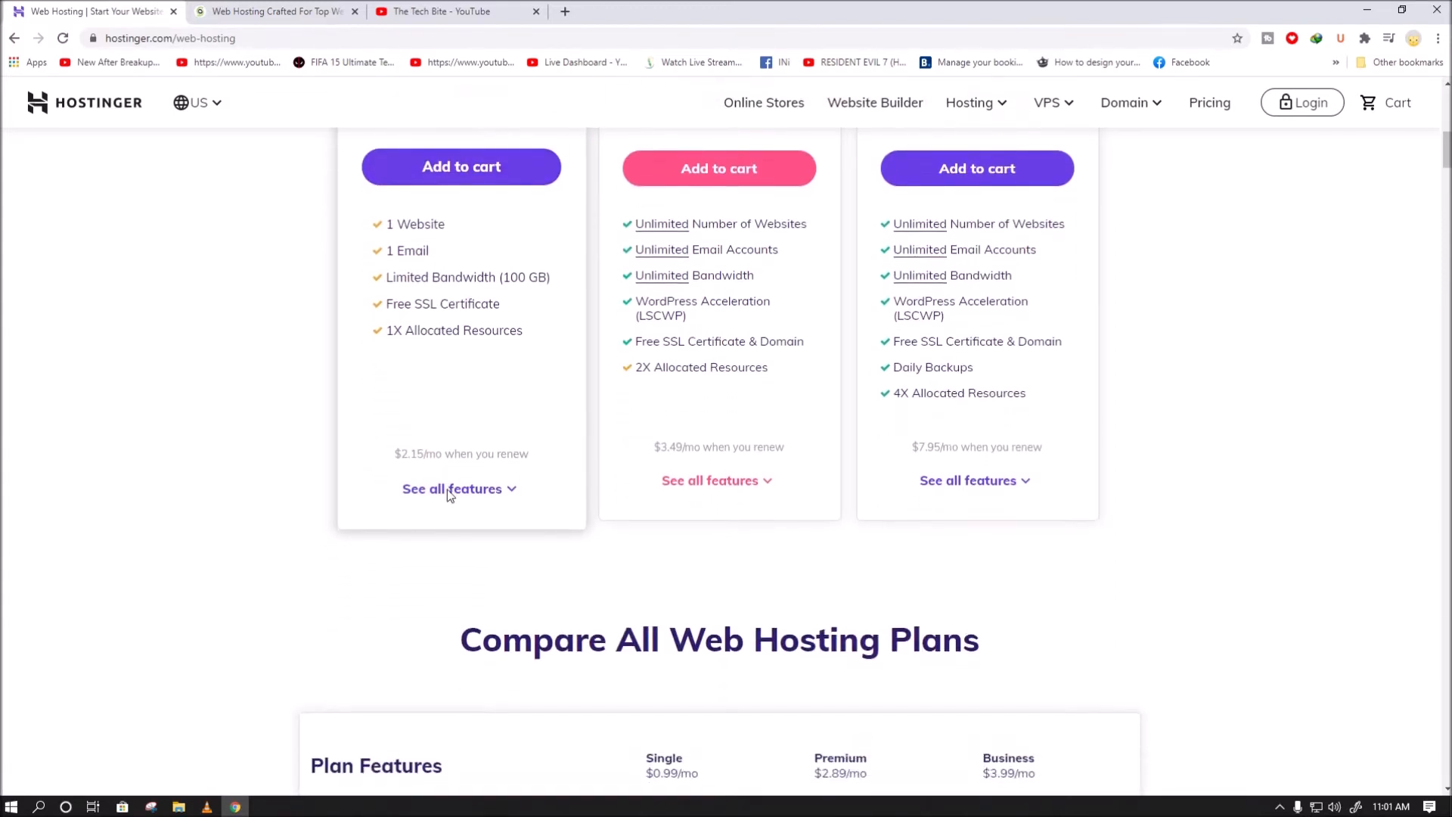
scroll(up, 3)
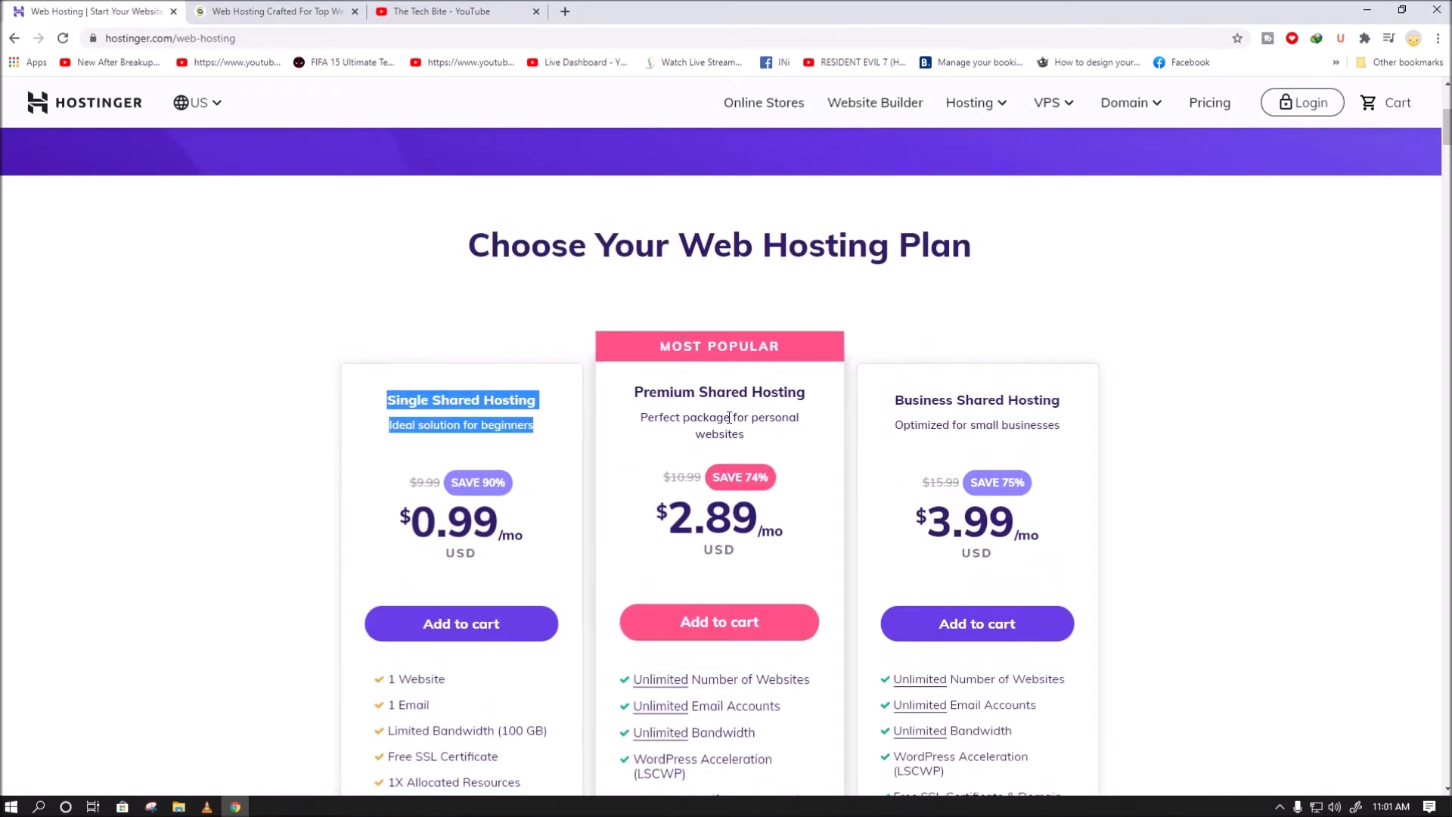
double_click(718, 392)
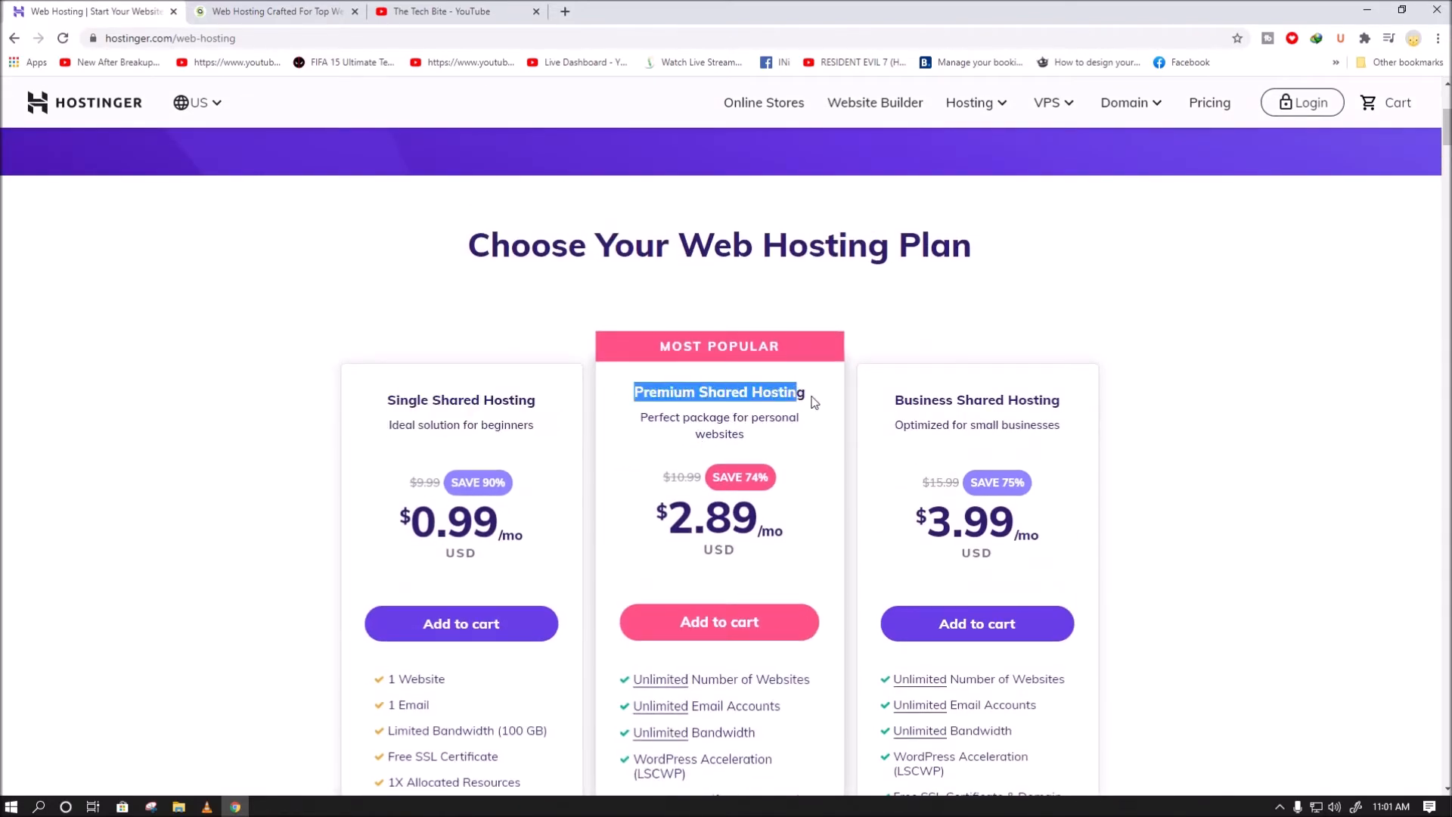
scroll(down, 3)
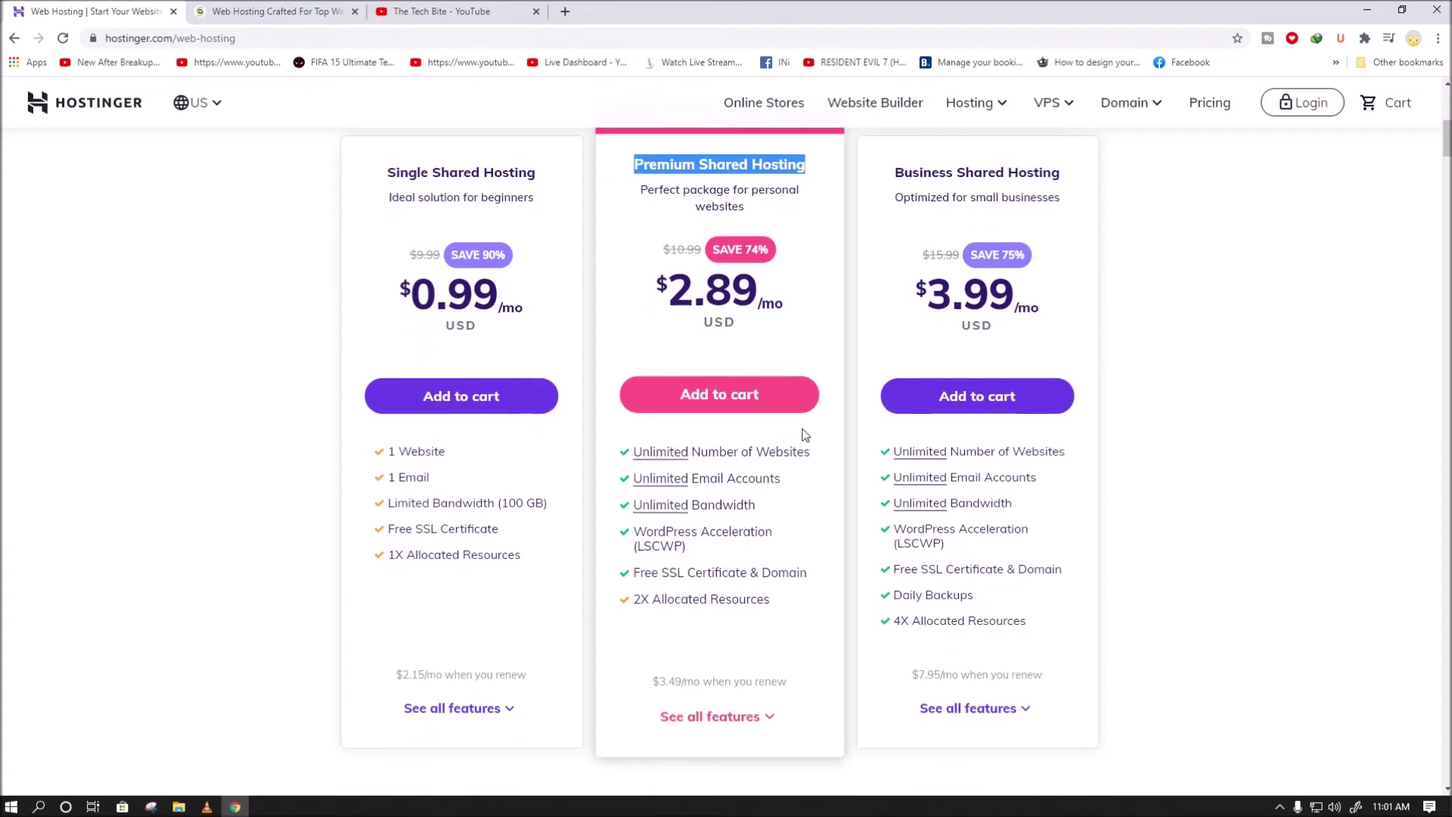
scroll(down, 3)
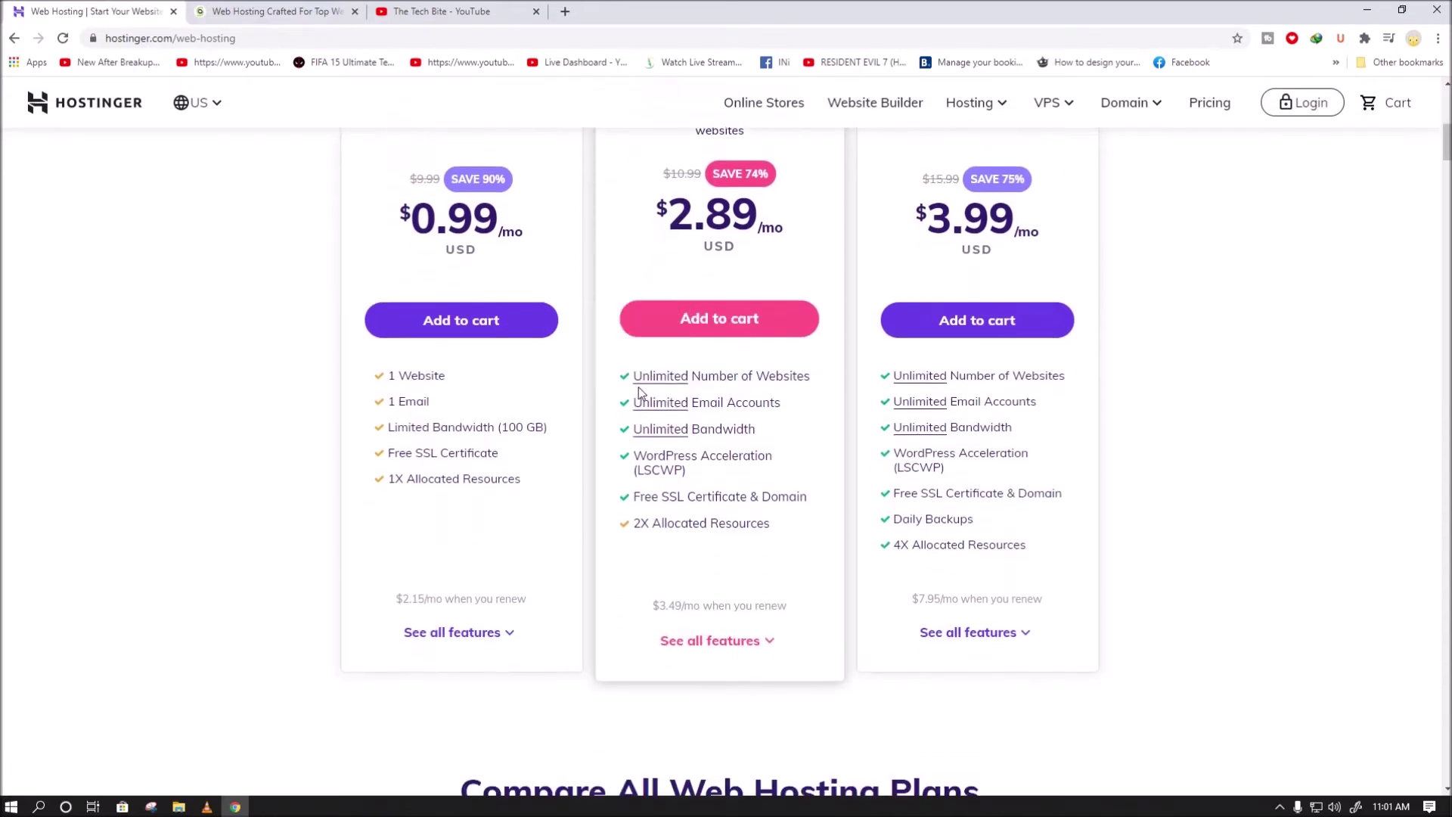
mouse_move(661, 403)
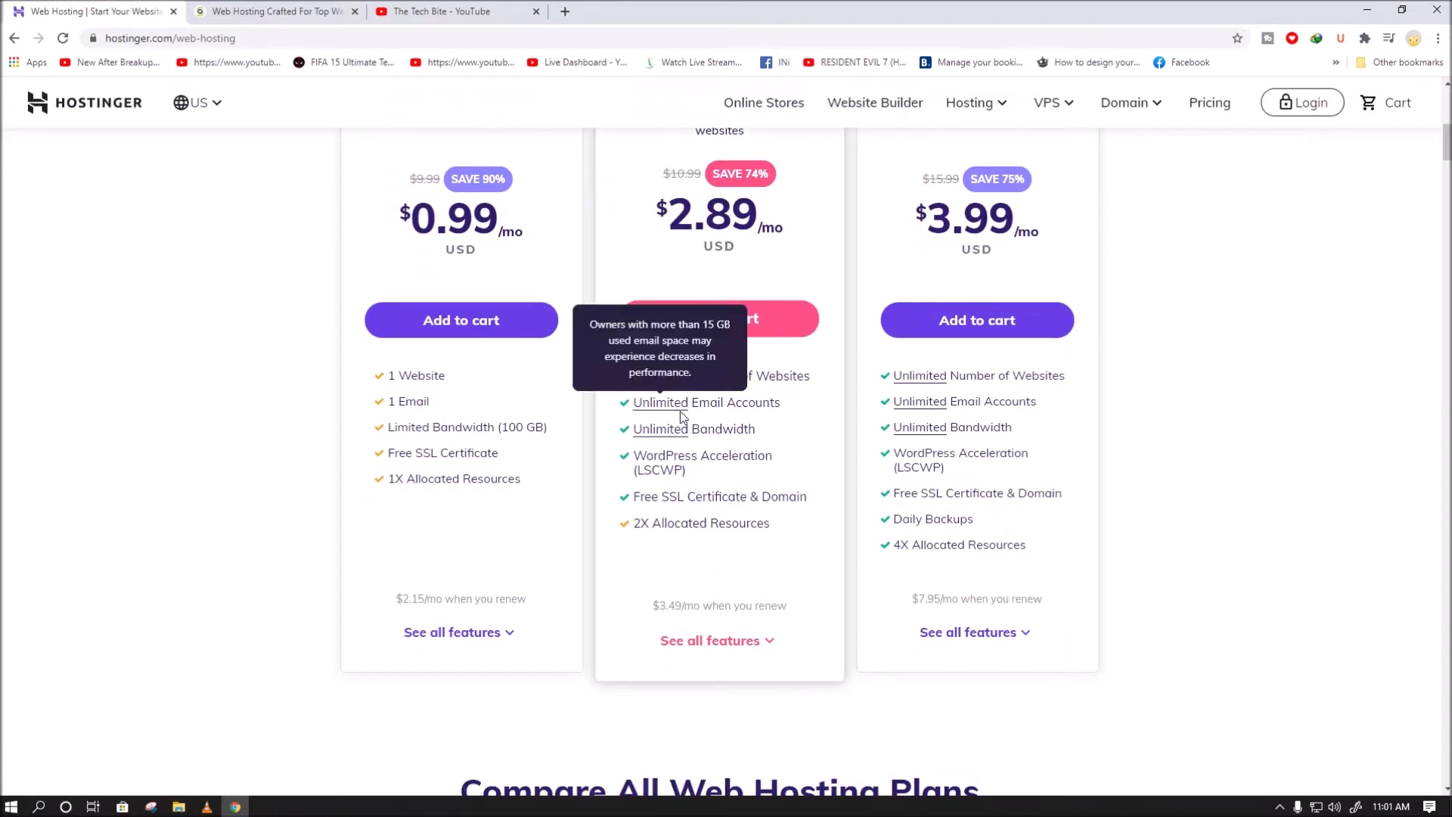
mouse_move(676, 516)
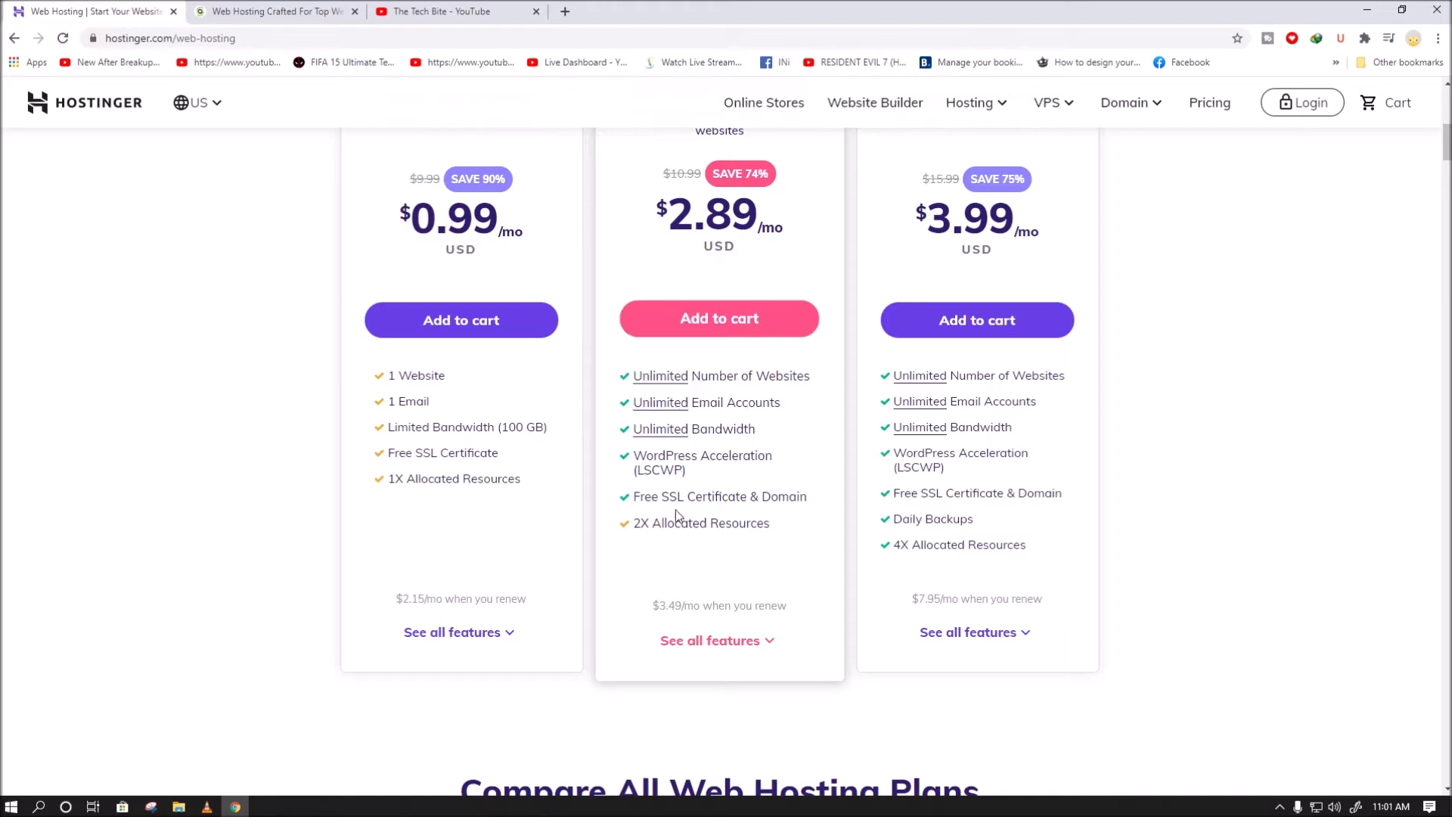
scroll(up, 3)
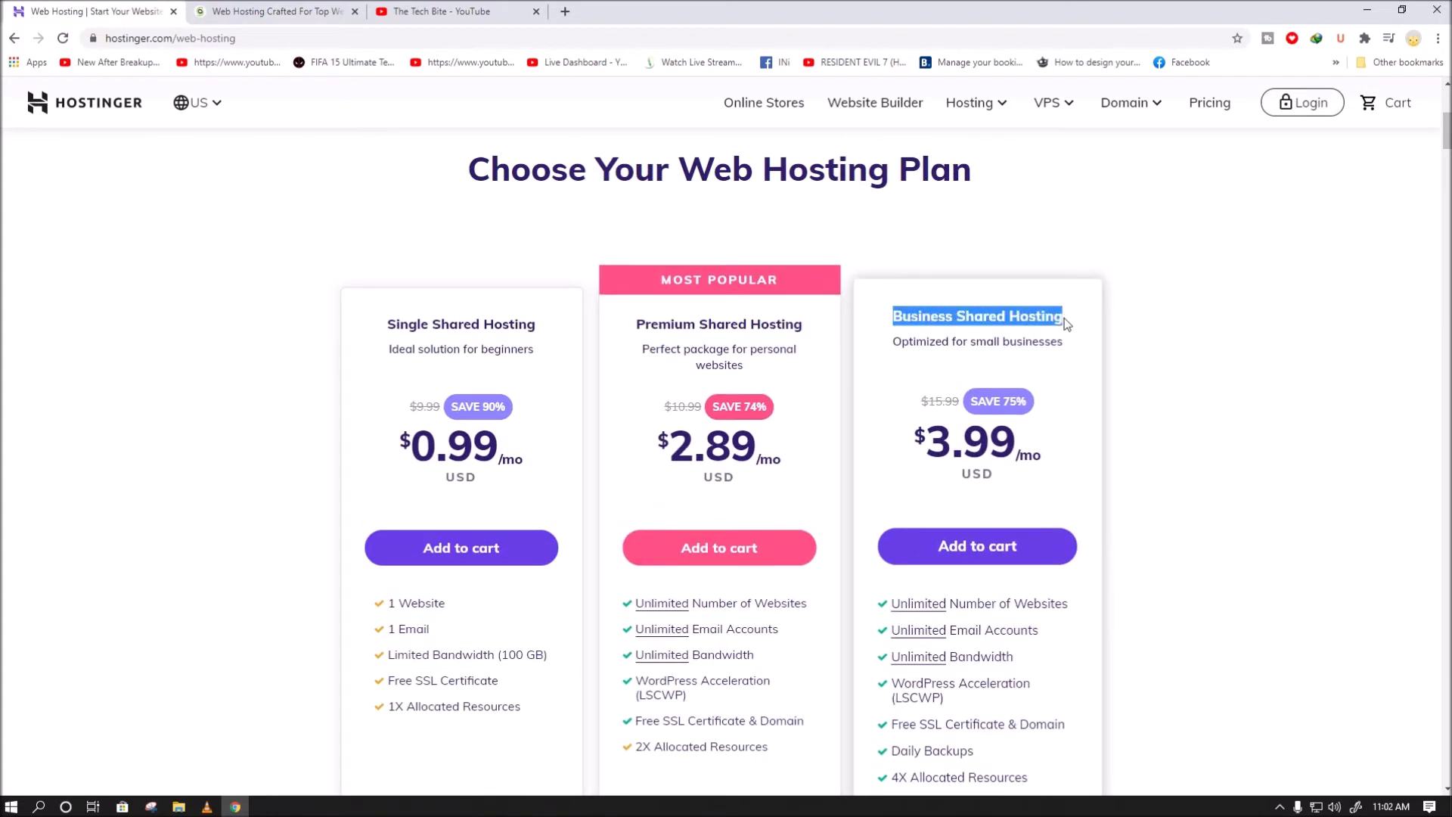
Highlight the Business plan's 4X Allocated Resources line, then switch to the SiteGround tab
scroll(down, 3)
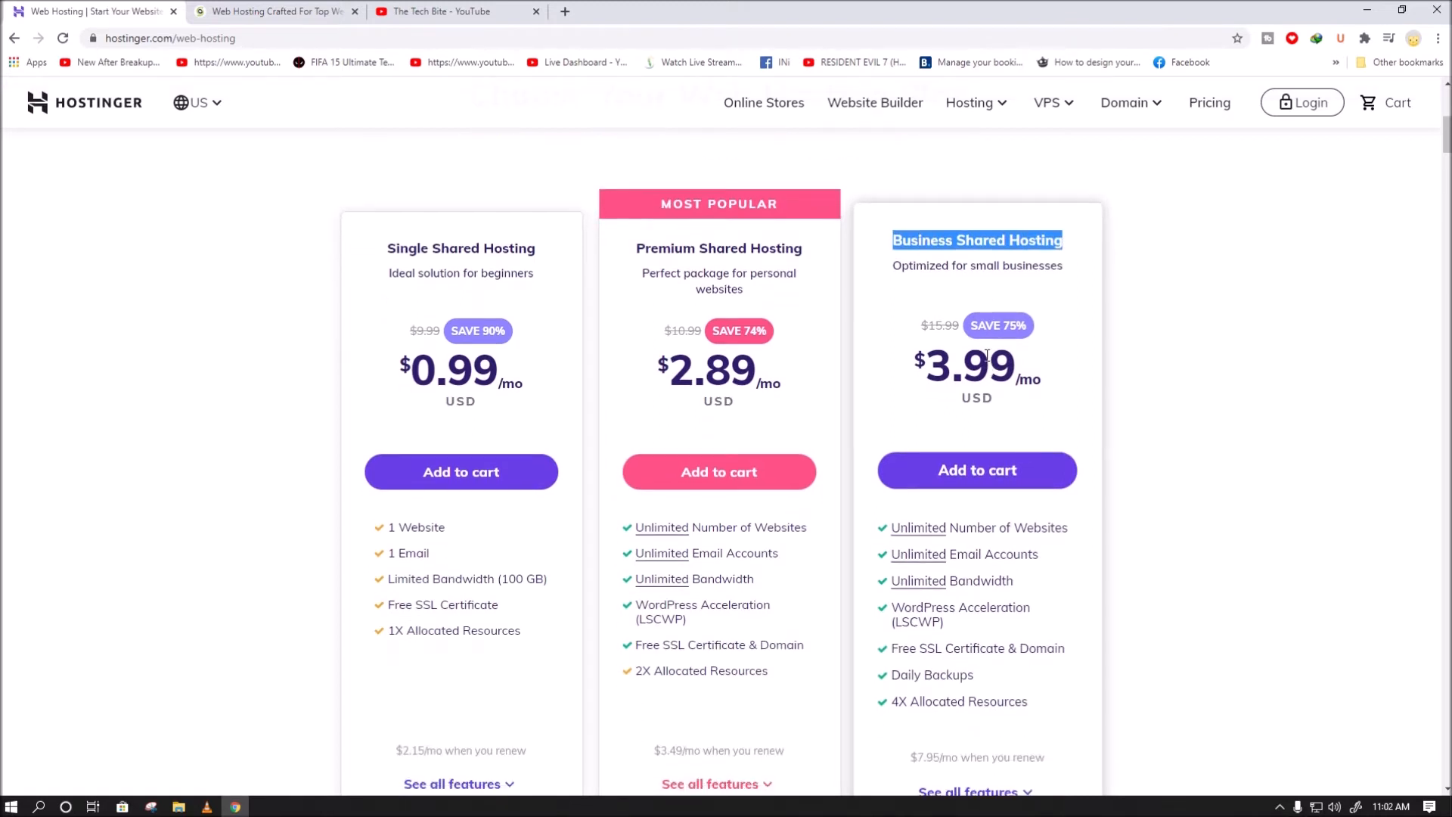
scroll(down, 3)
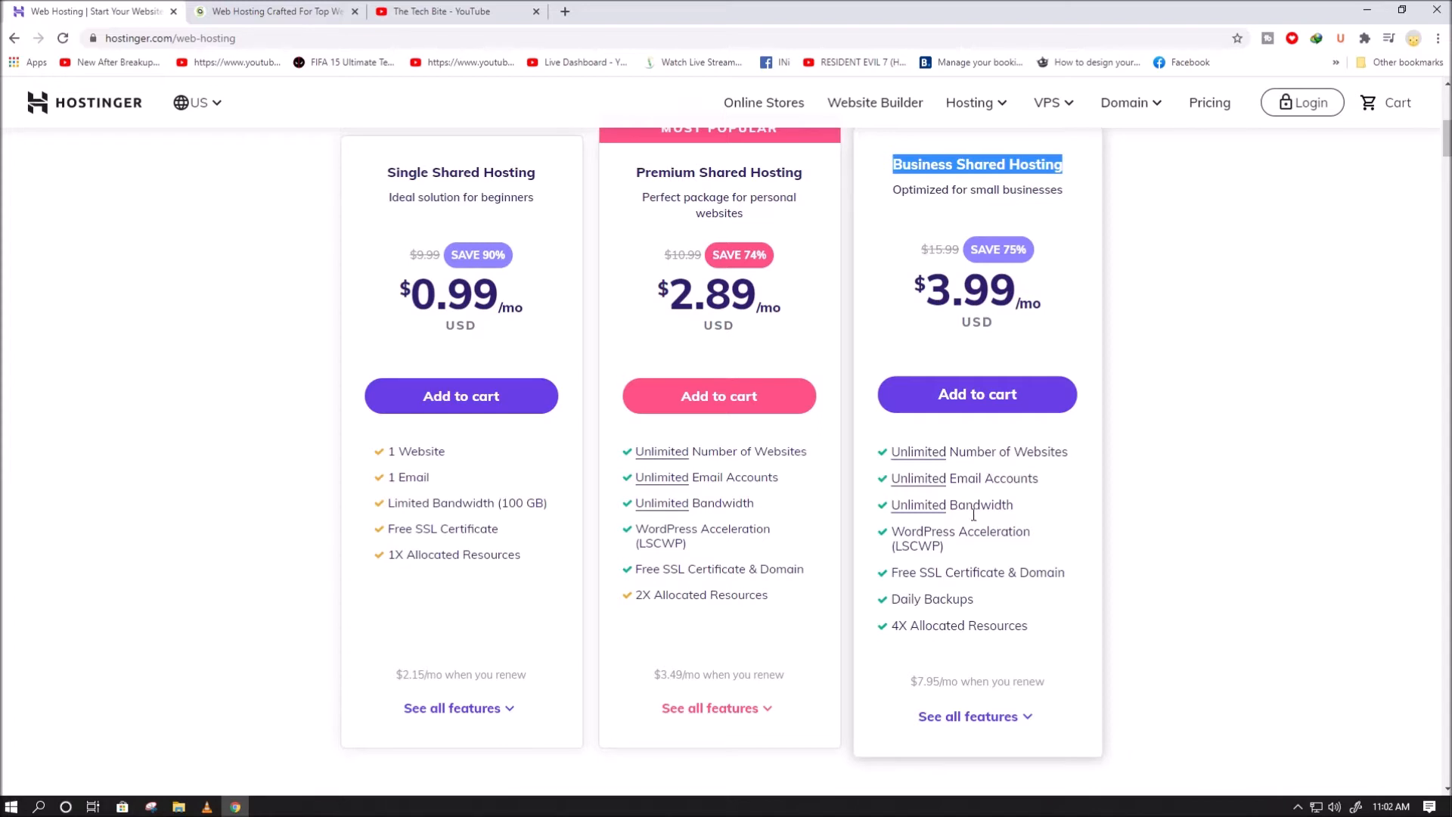
double_click(958, 624)
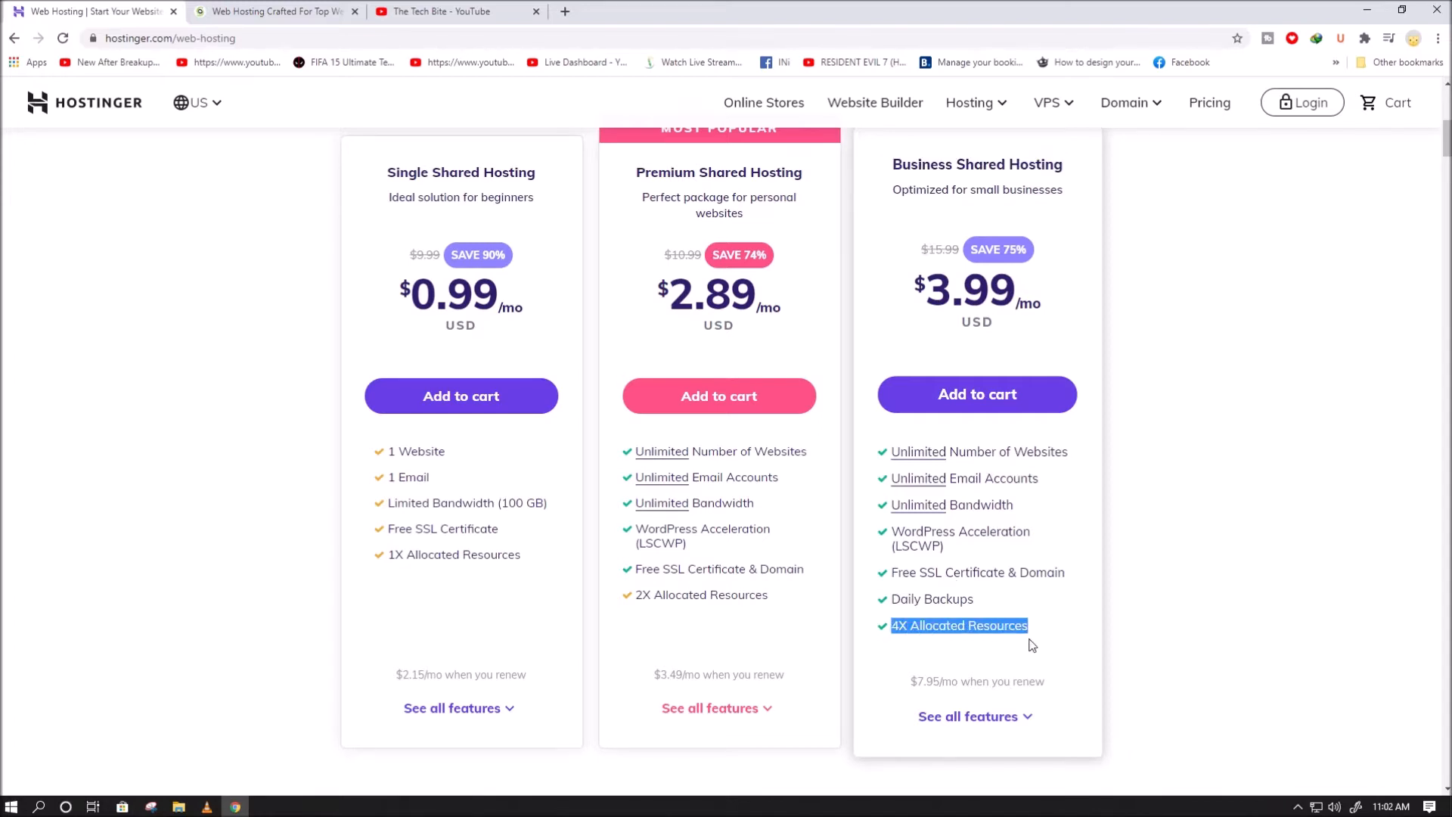
click(275, 10)
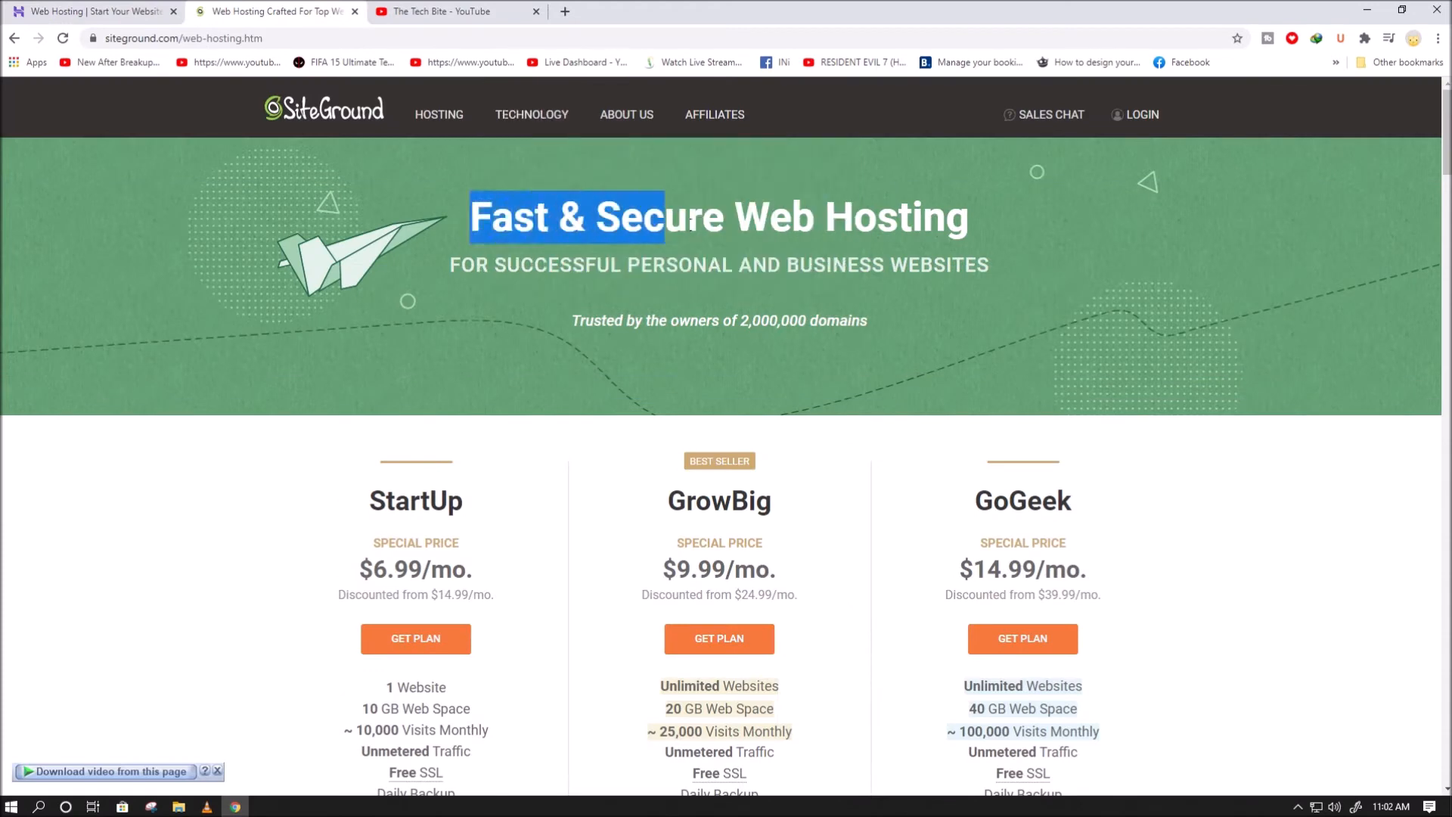
scroll(down, 3)
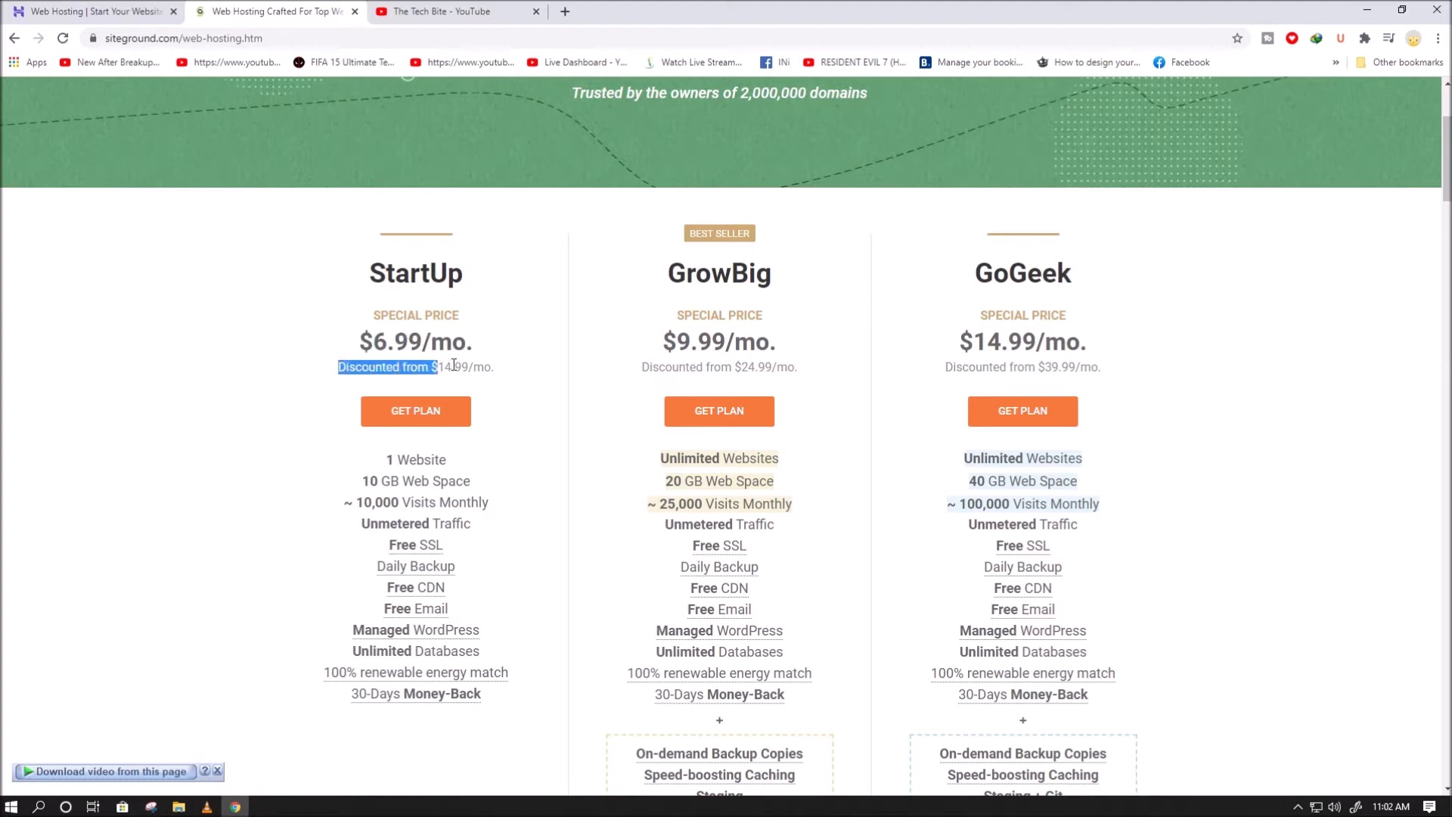
scroll(down, 3)
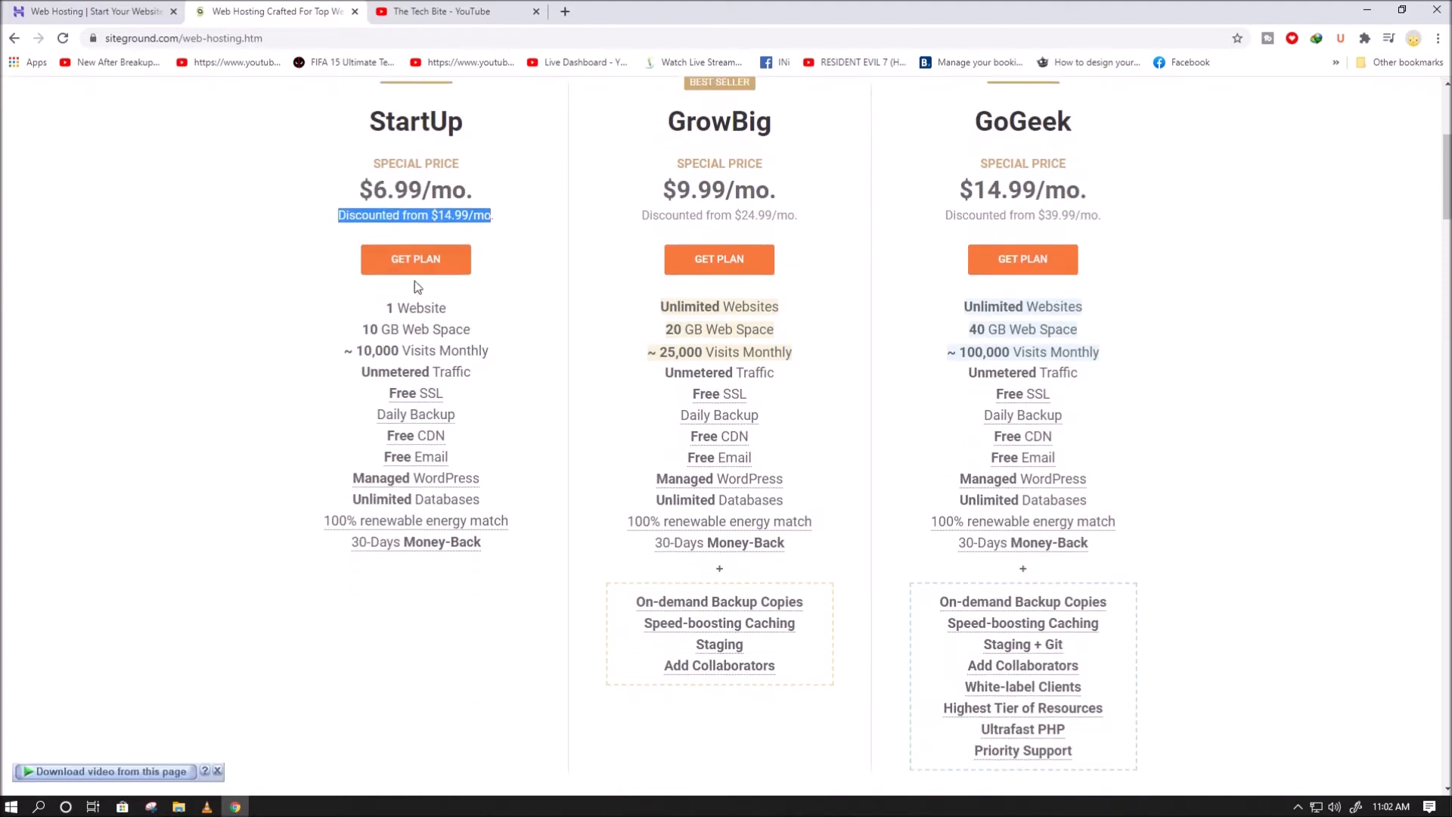
mouse_move(415, 478)
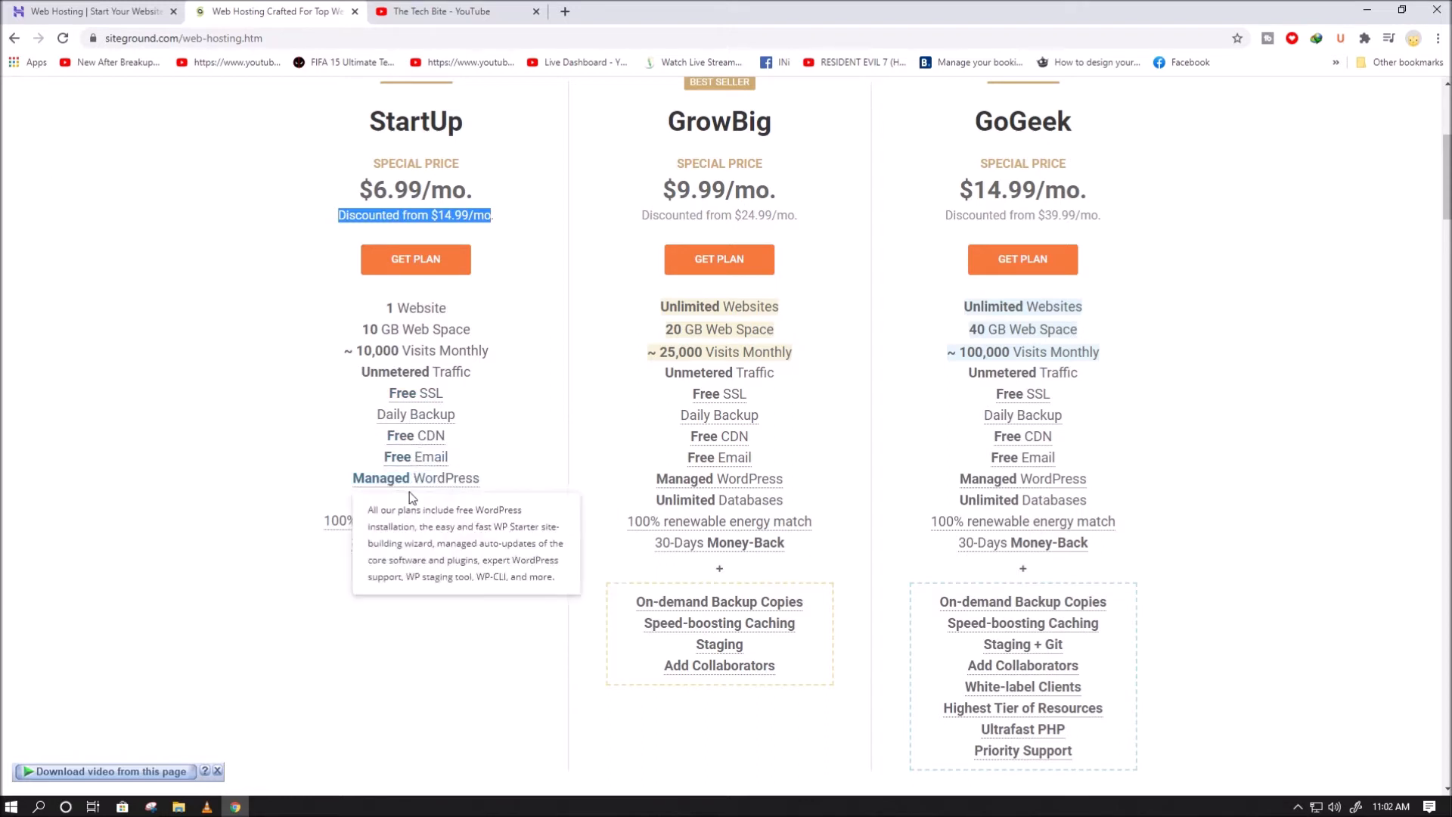
scroll(up, 3)
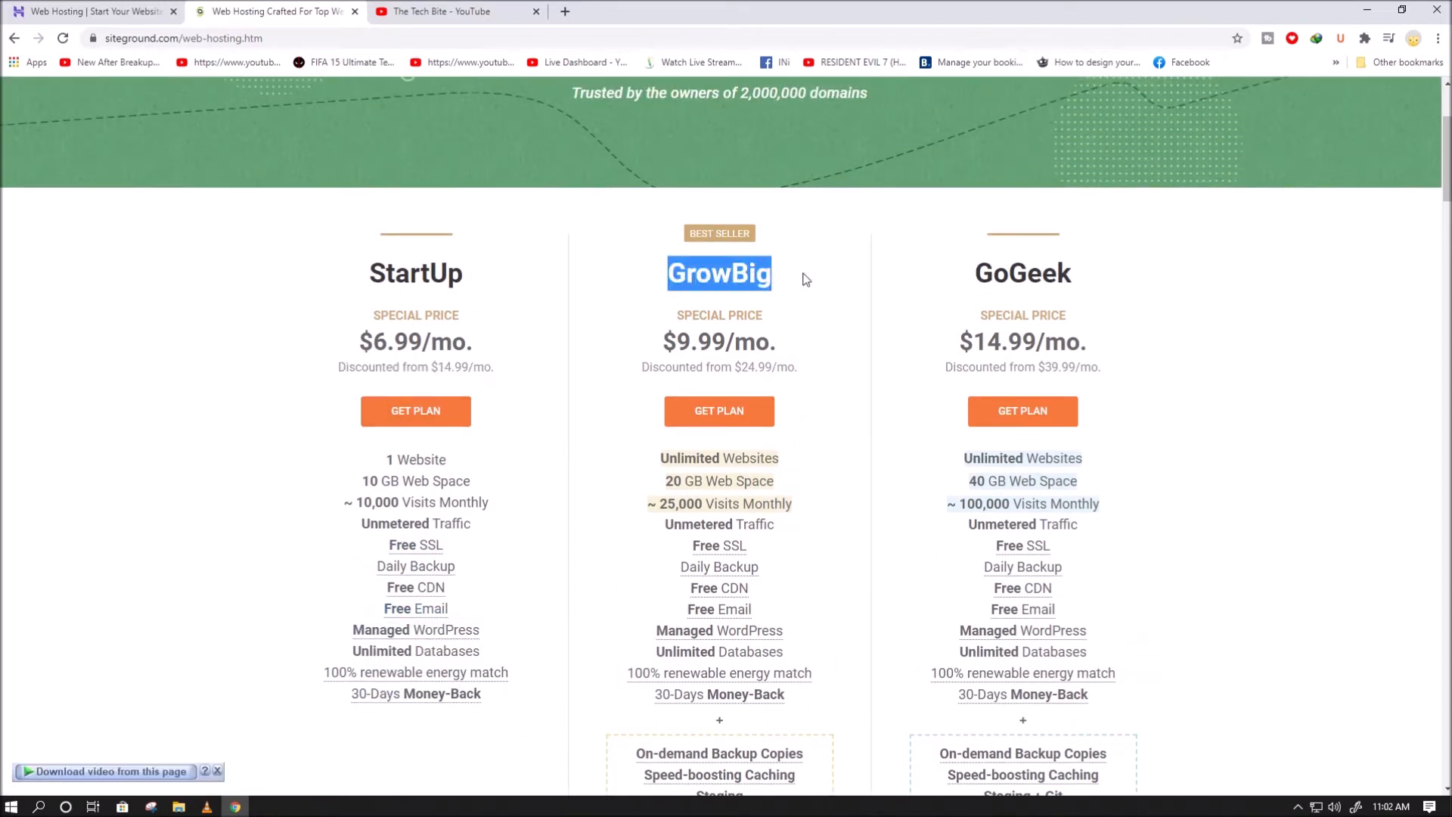
Scroll through SiteGround's StartUp, GrowBig and GoGeek plans, highlighting the GoGeek plan name
scroll(down, 3)
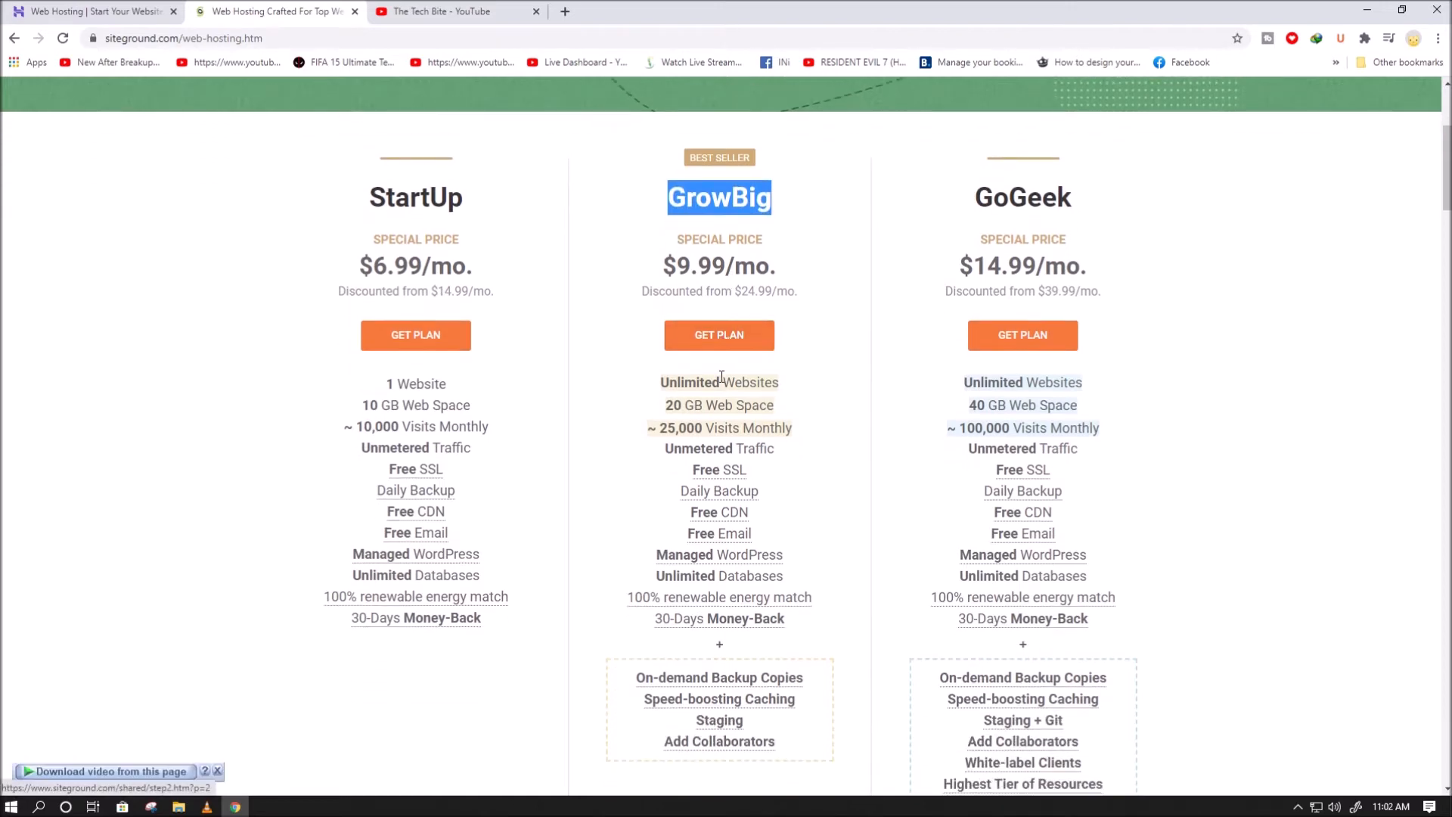
mouse_move(719, 555)
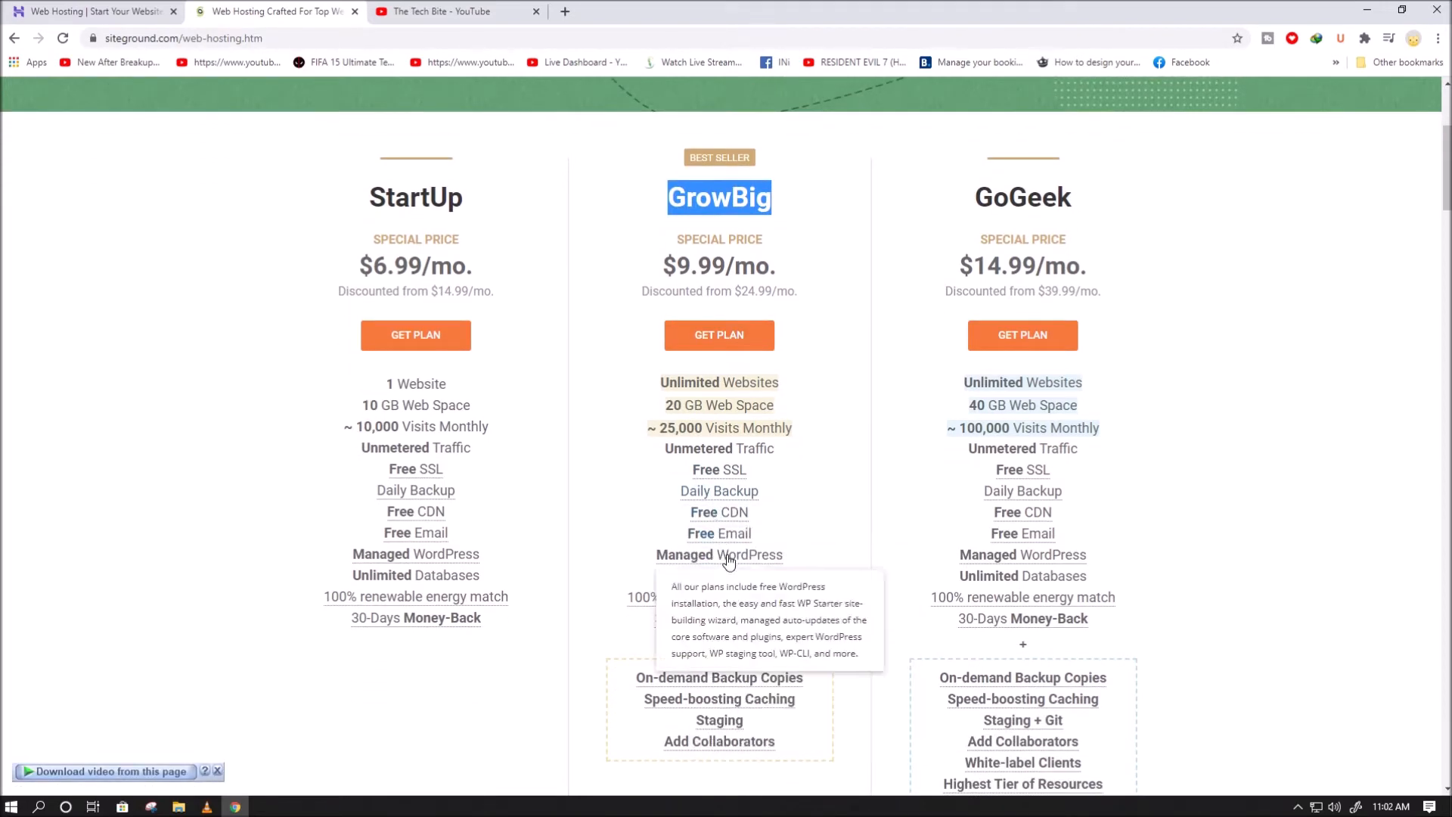
scroll(down, 3)
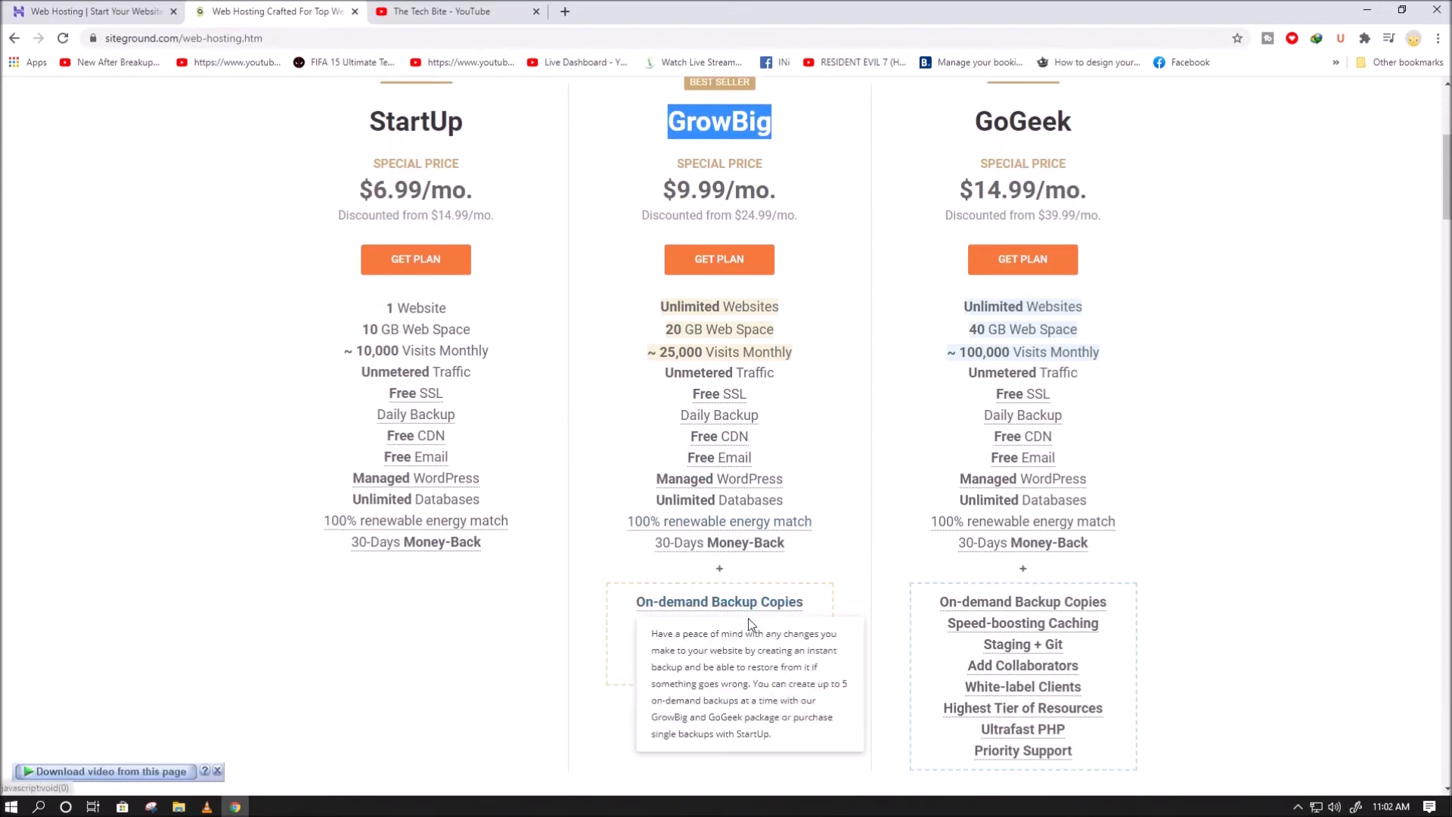
scroll(up, 3)
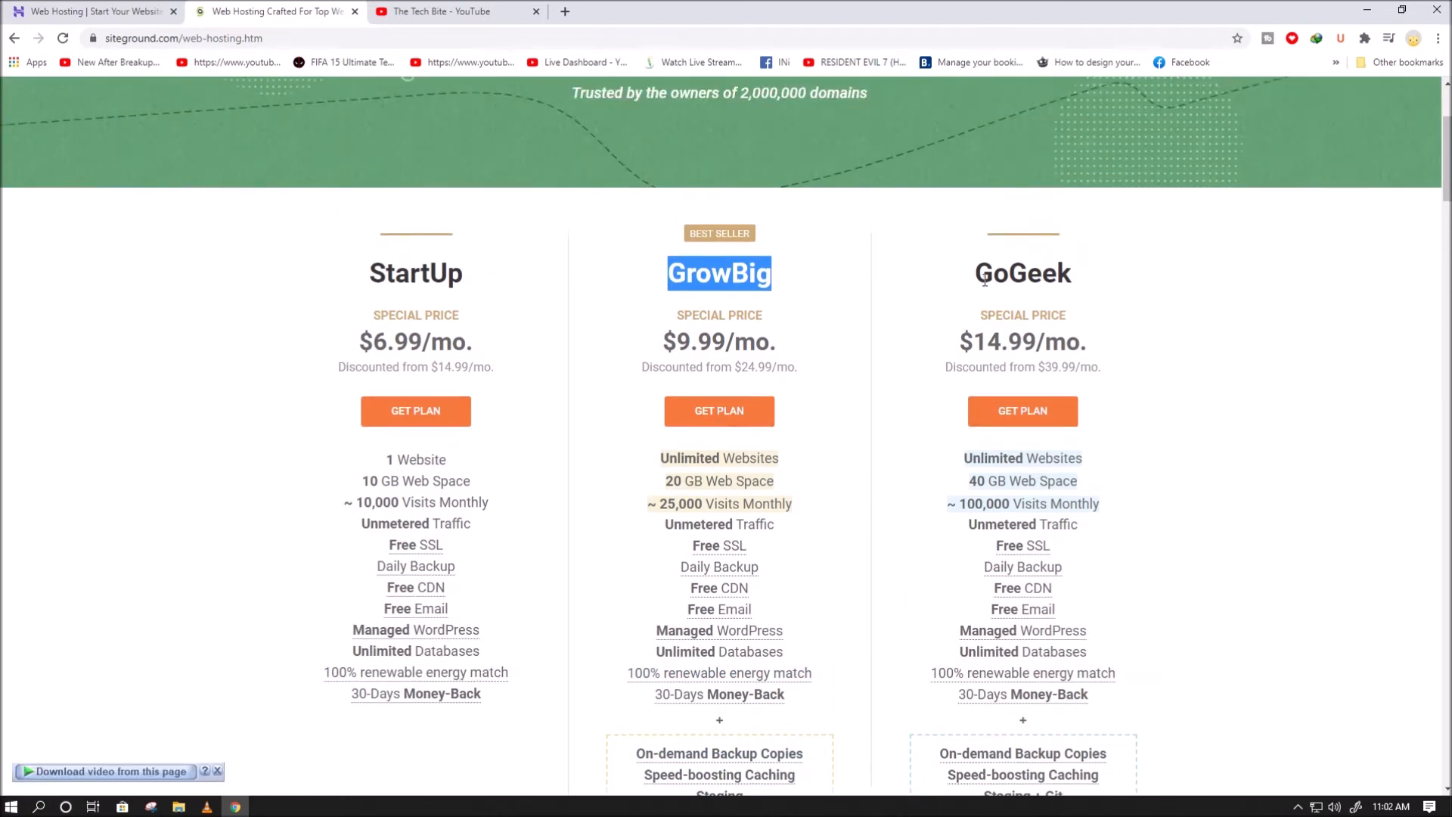
double_click(1023, 274)
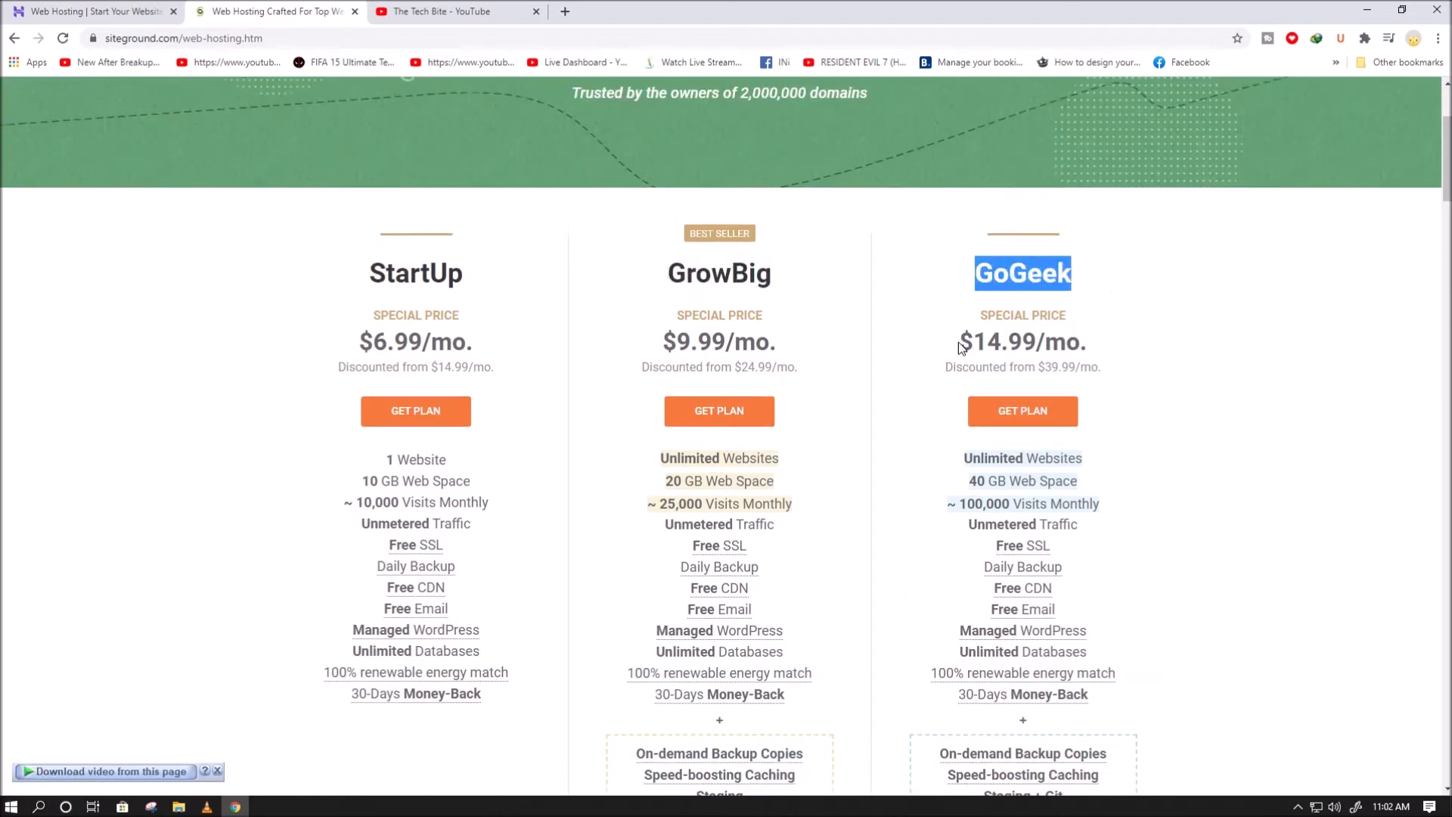
scroll(down, 3)
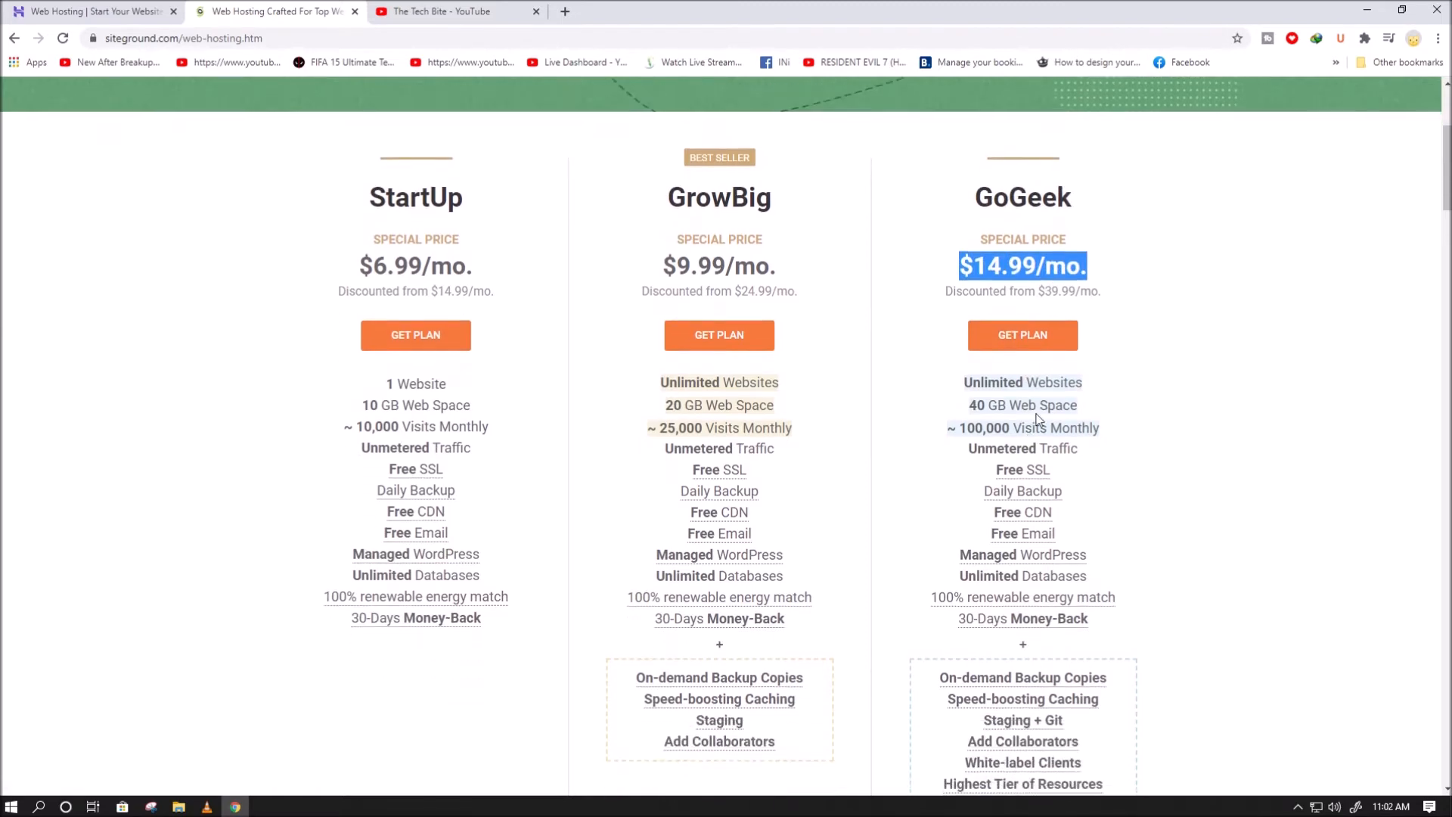
scroll(down, 3)
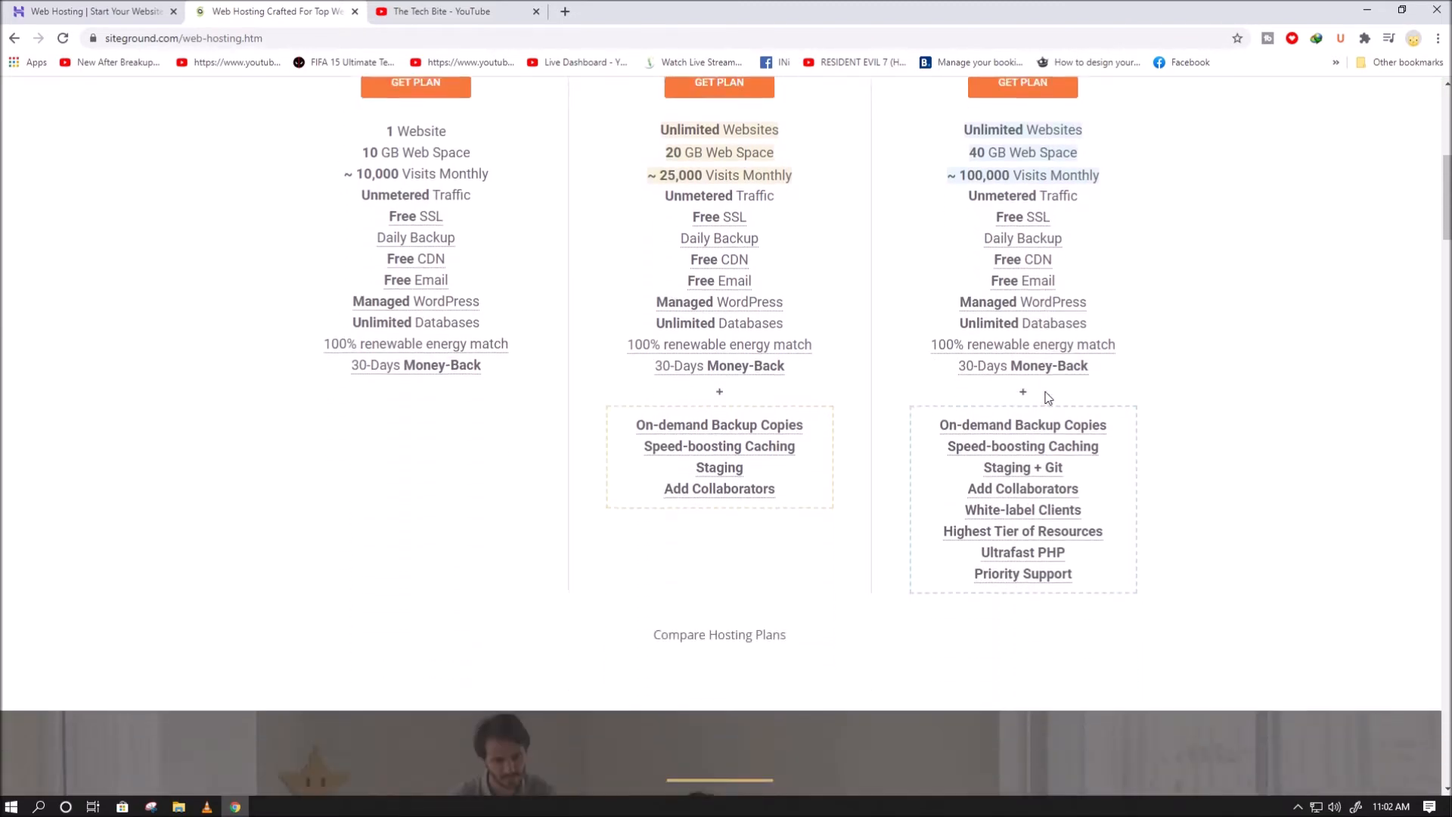
scroll(up, 3)
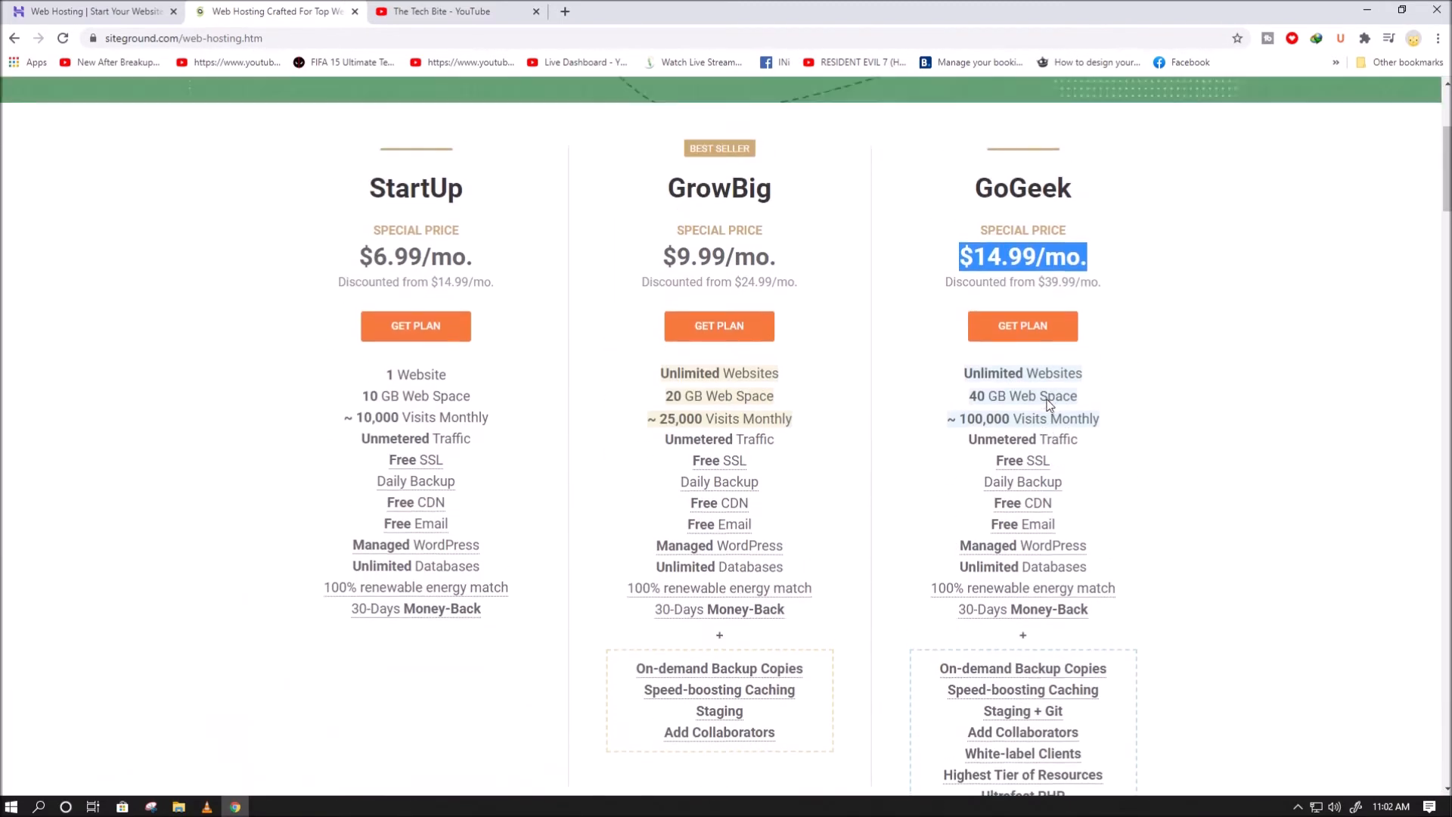
scroll(up, 3)
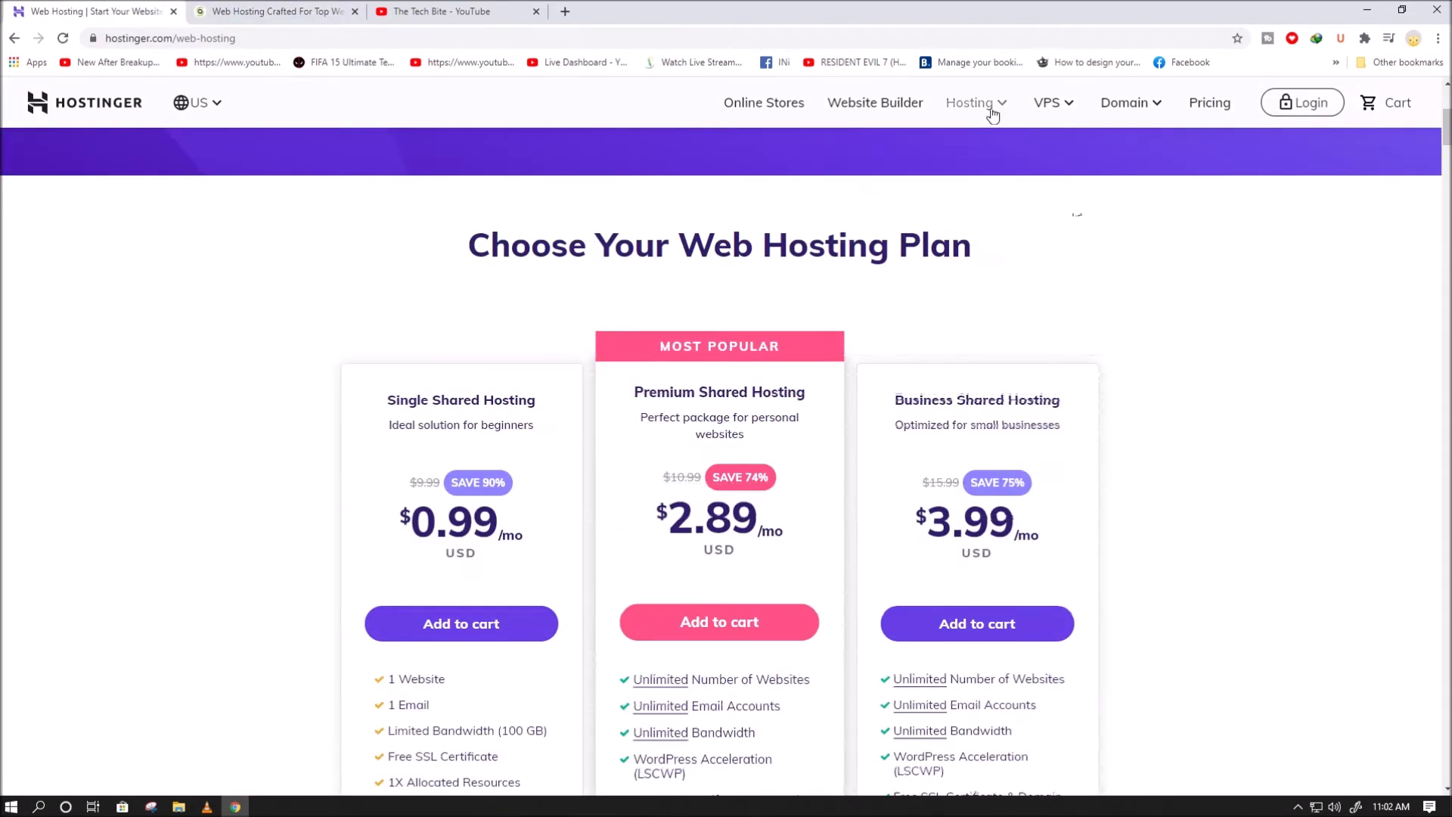
Open Hostinger's WordPress Hosting page and SiteGround's WordPress hosting page in their tabs
click(971, 103)
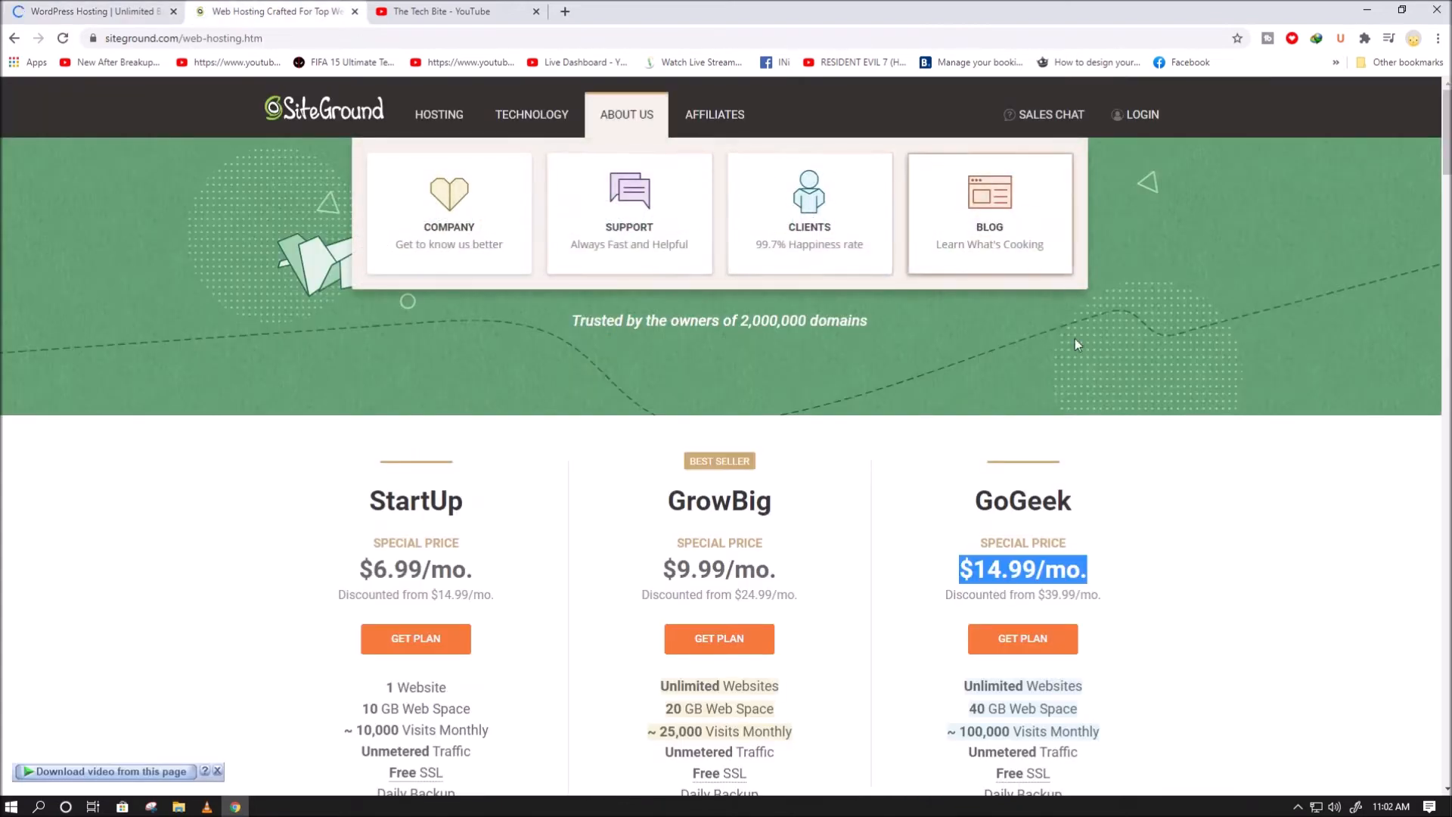
click(330, 109)
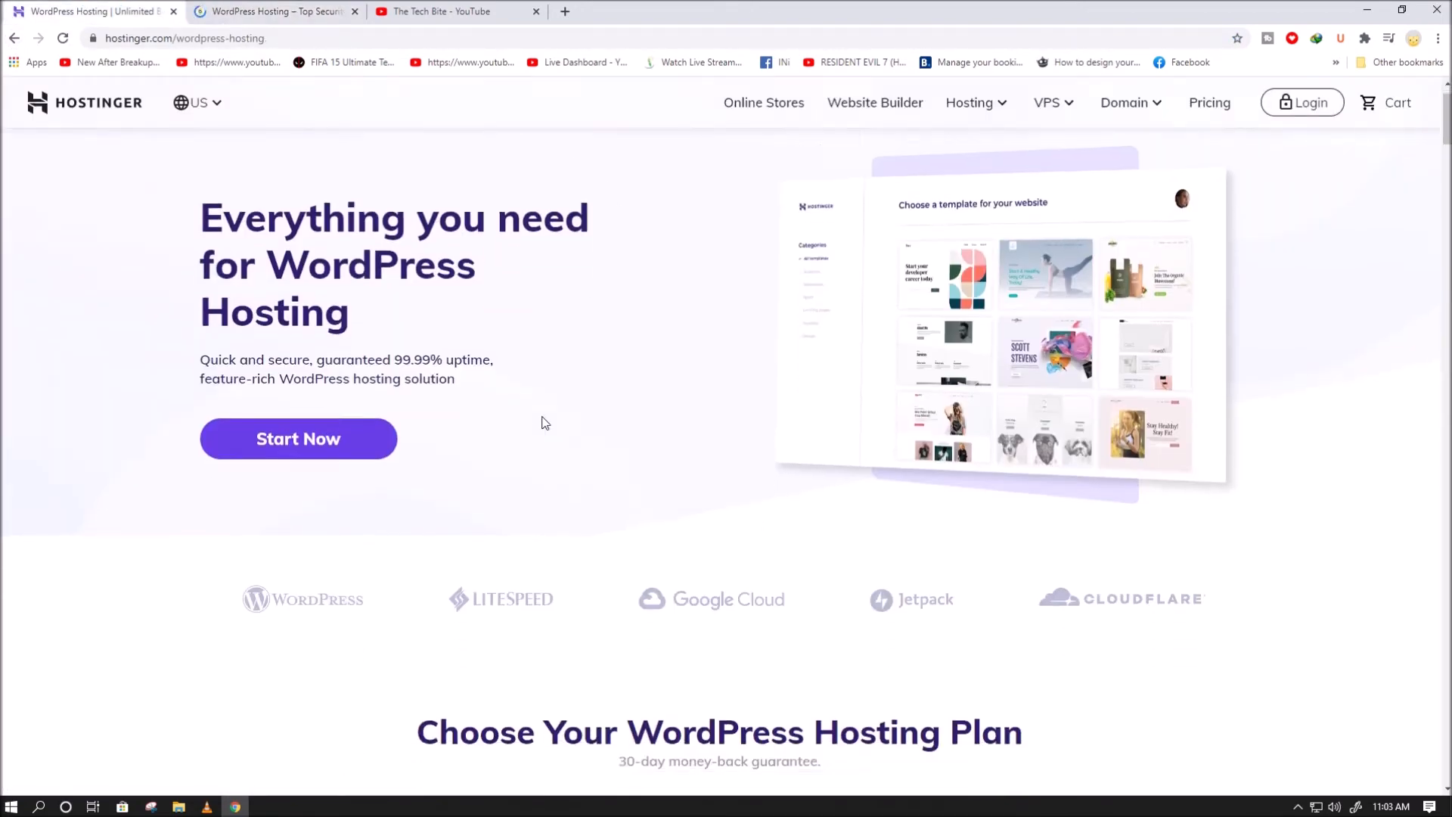
Scroll to Hostinger's four WordPress plans and highlight the Business WordPress card's details
scroll(down, 3)
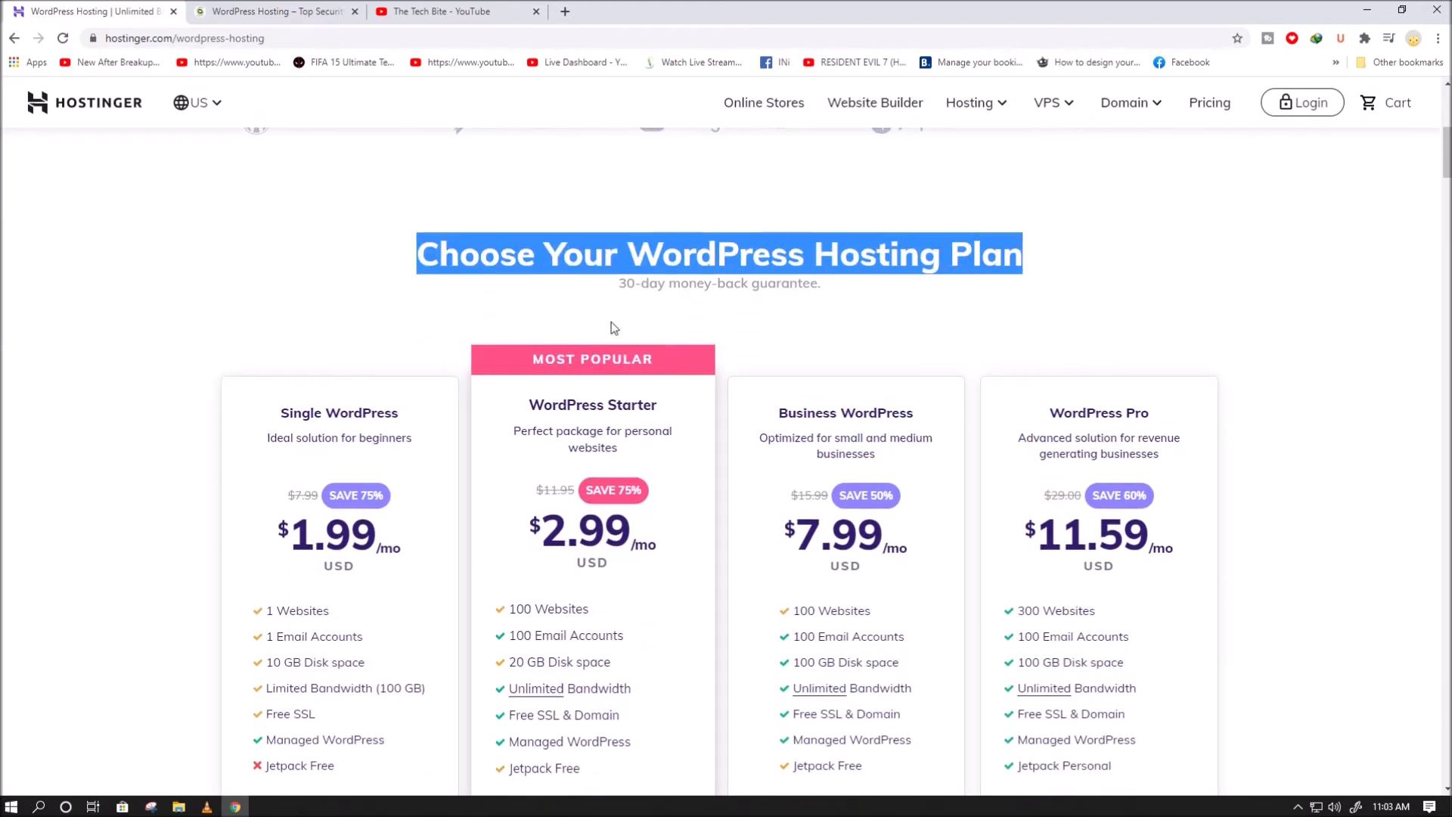
scroll(down, 3)
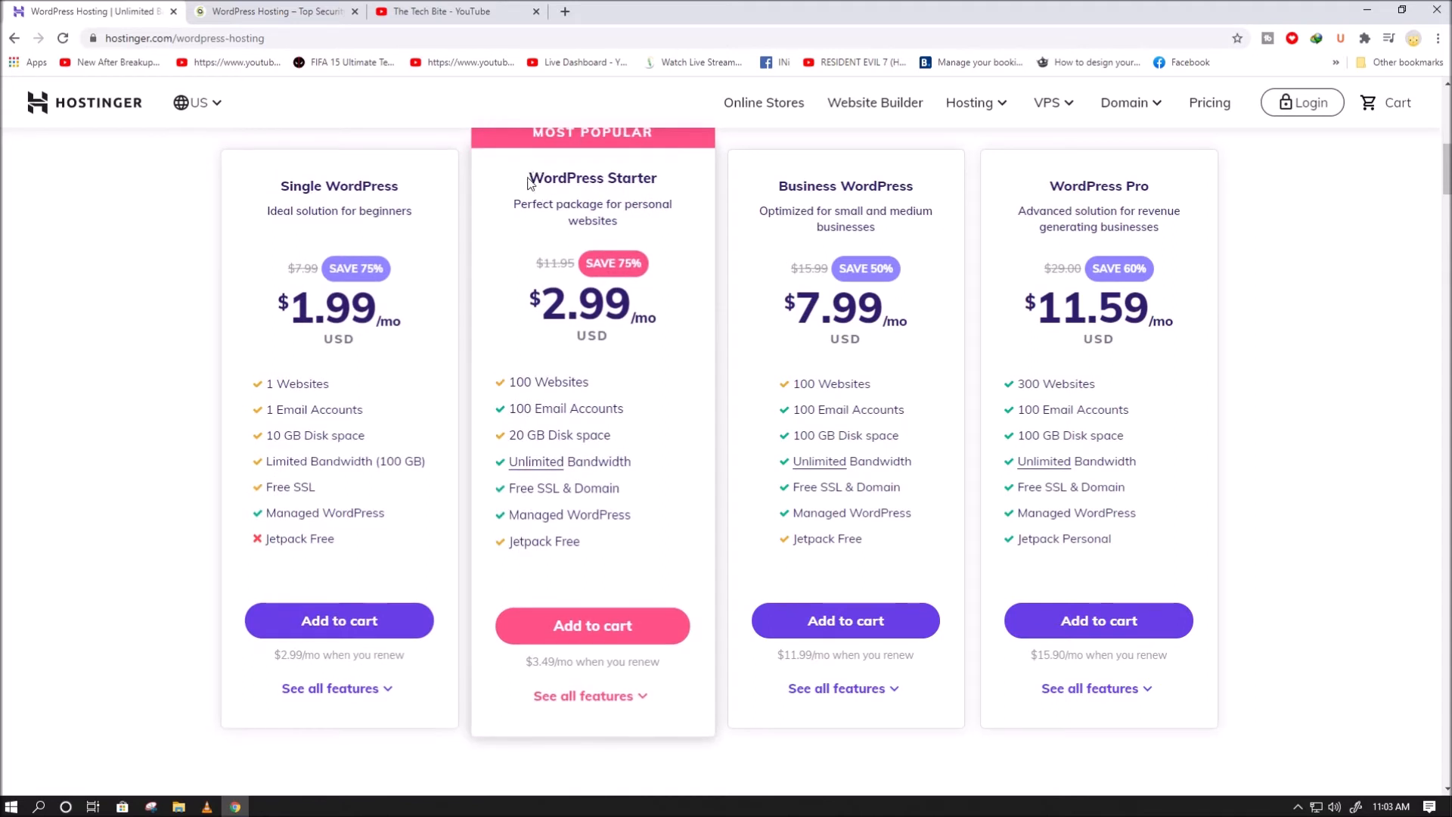
drag(527, 178, 593, 336)
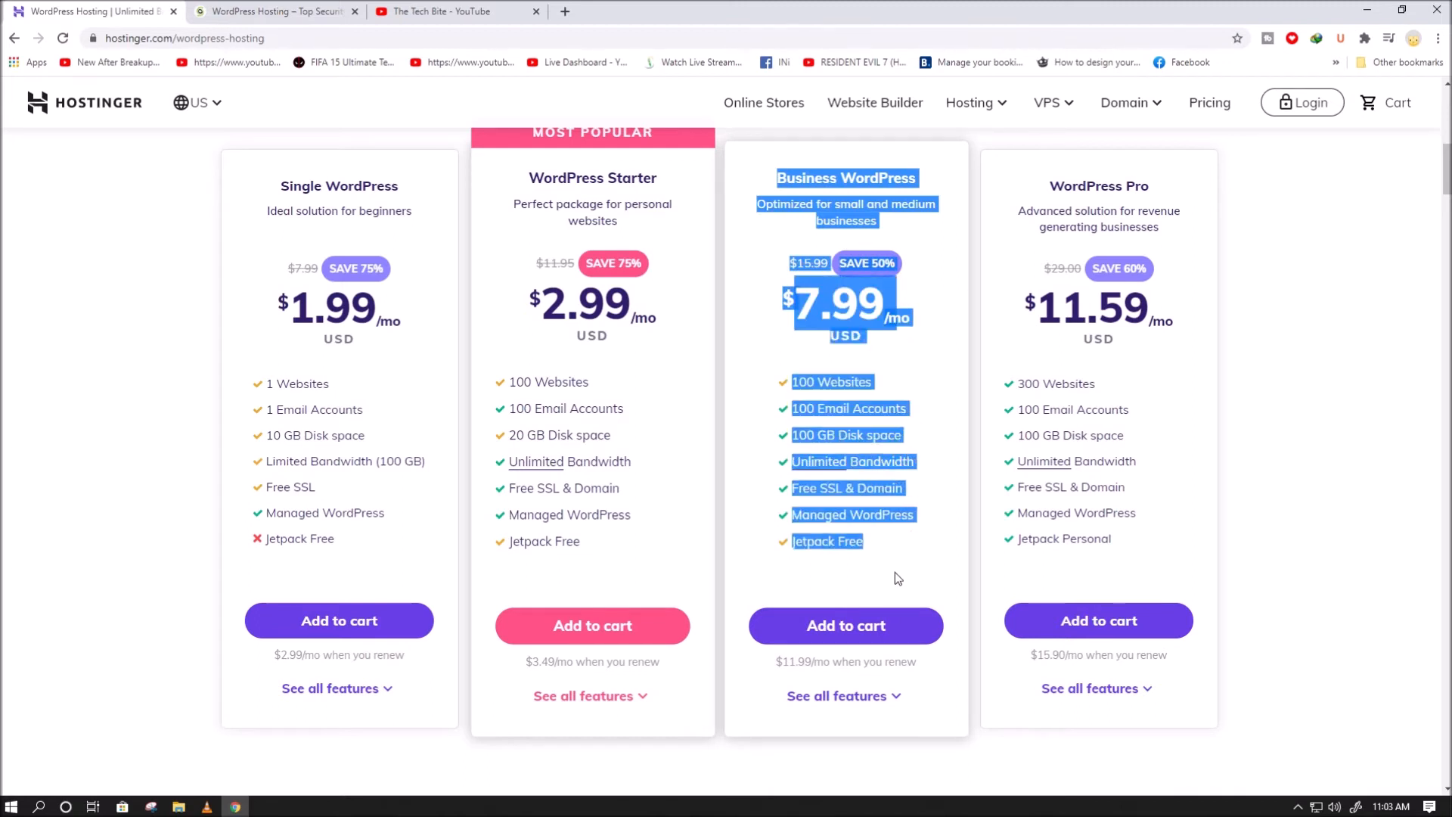
scroll(up, 3)
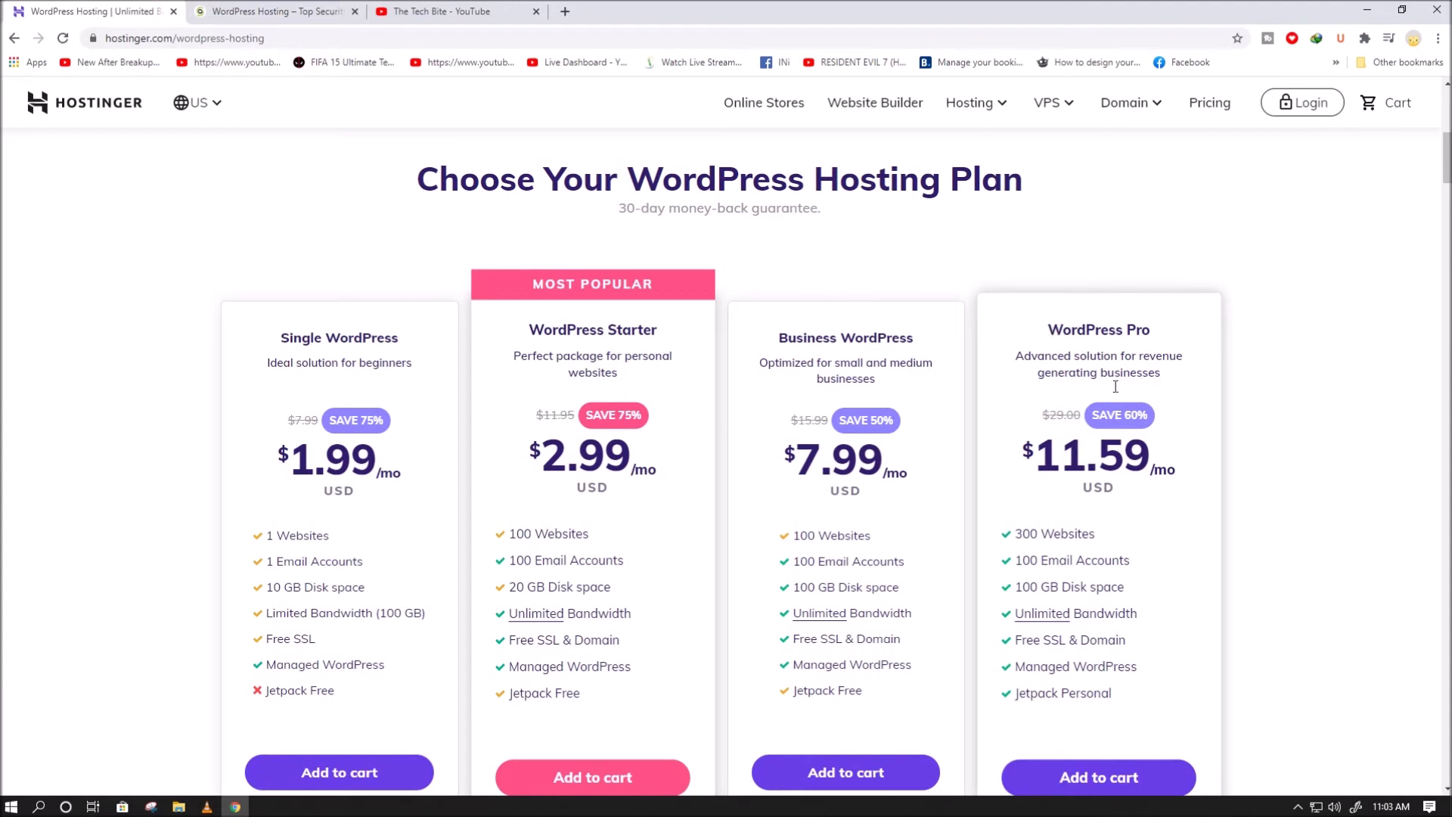
scroll(down, 3)
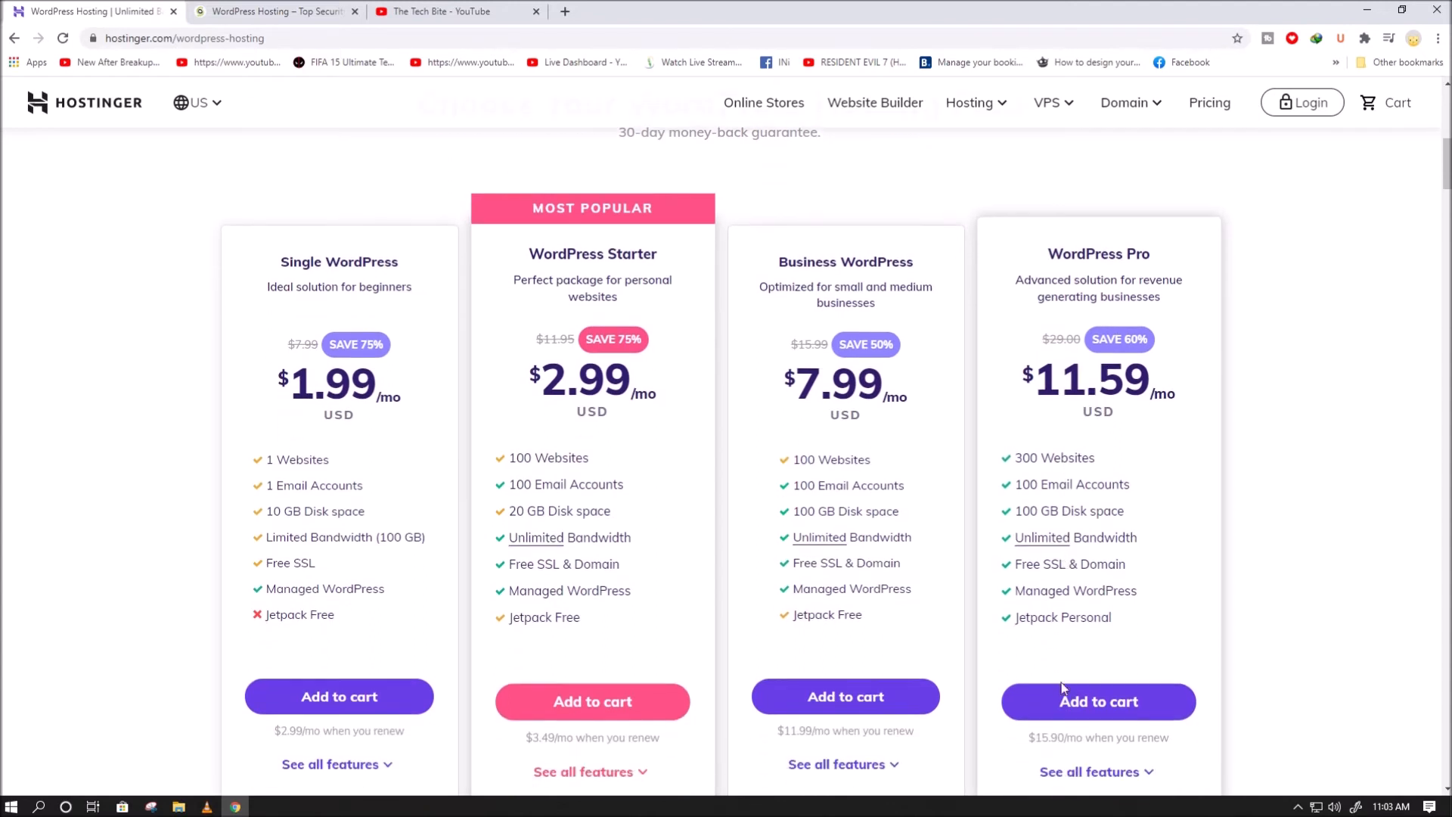
mouse_move(1121, 407)
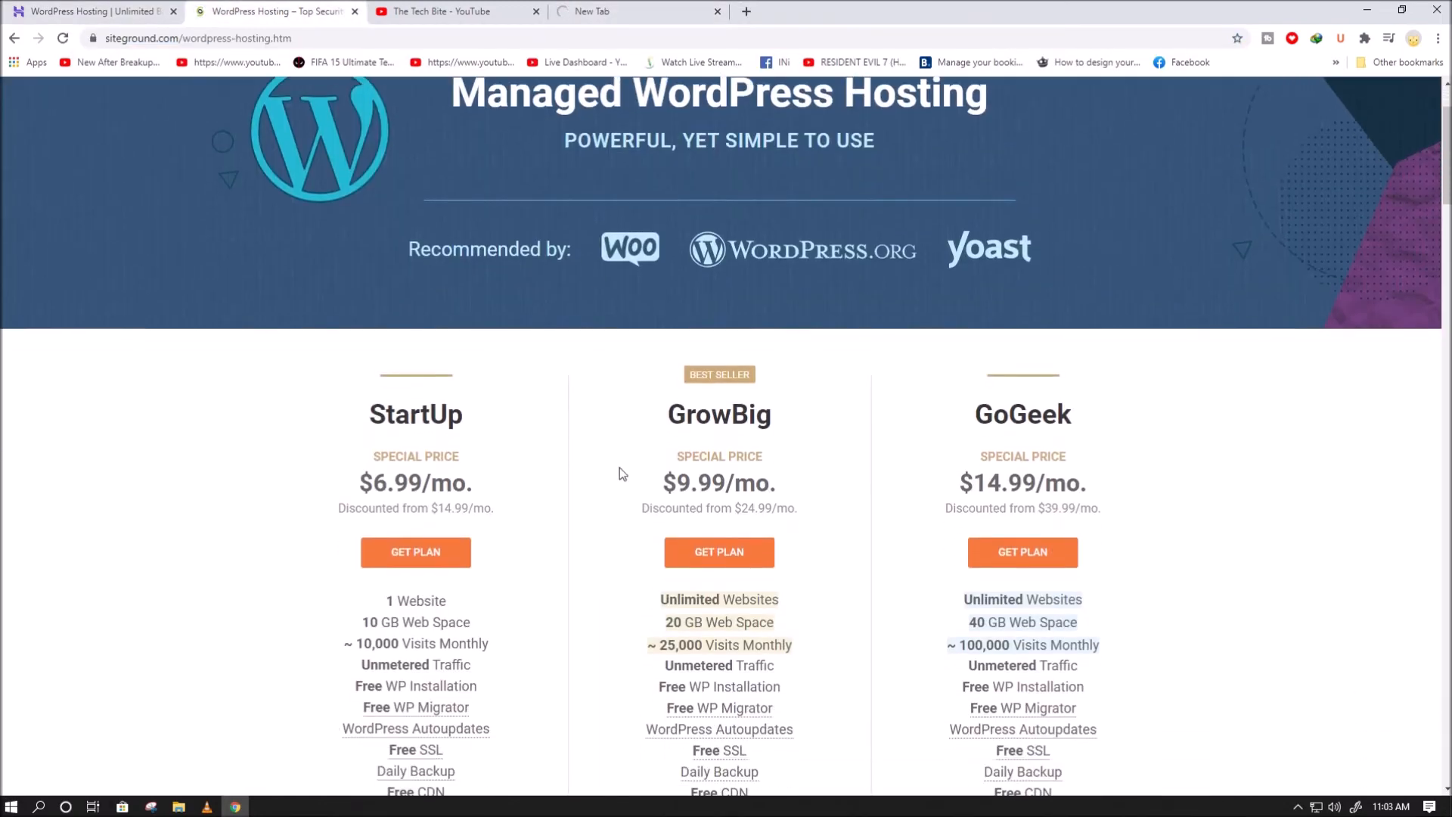
Scroll through SiteGround's StartUp, GrowBig and GoGeek managed WordPress plan cards and features
scroll(down, 3)
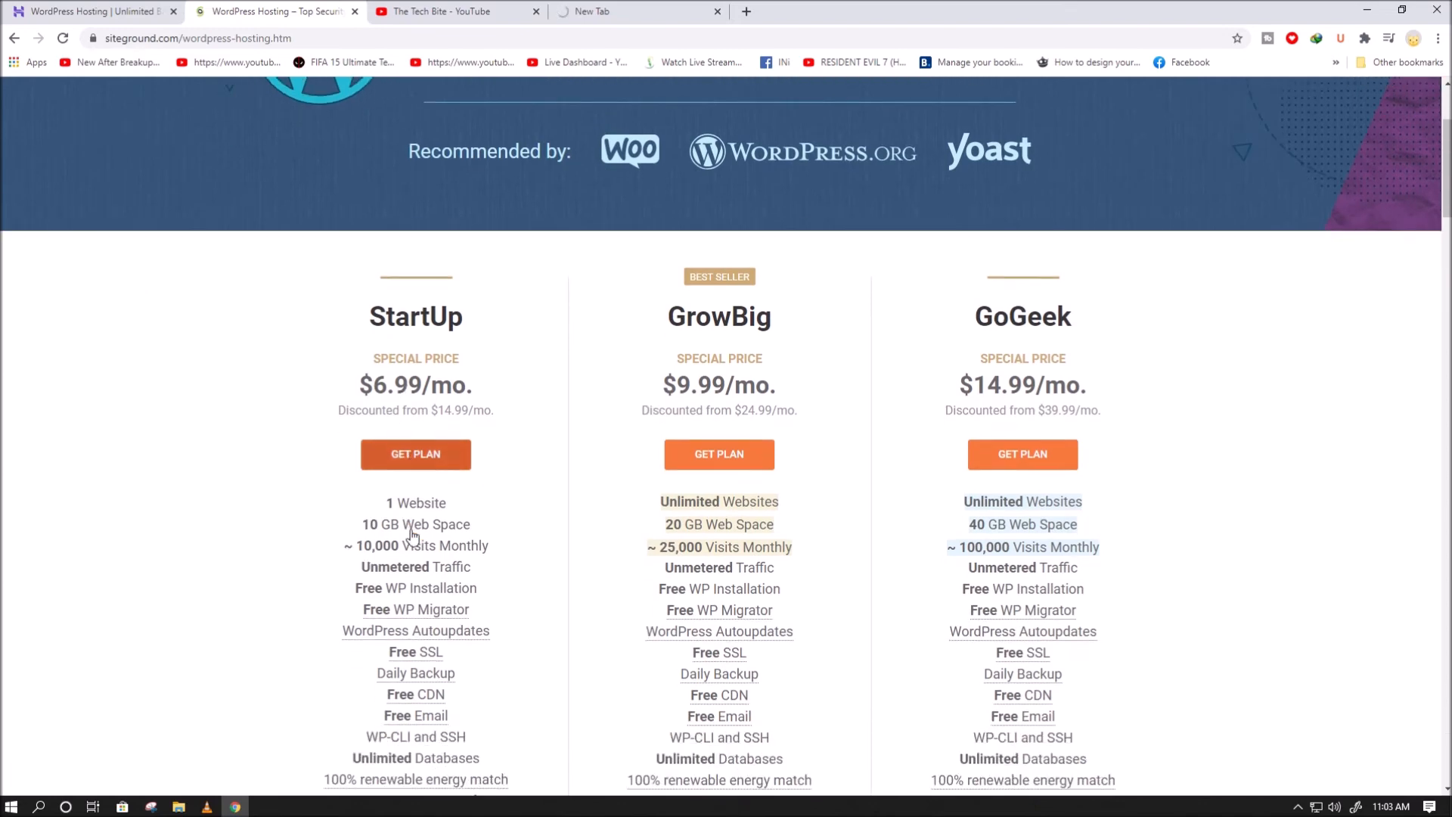
scroll(up, 3)
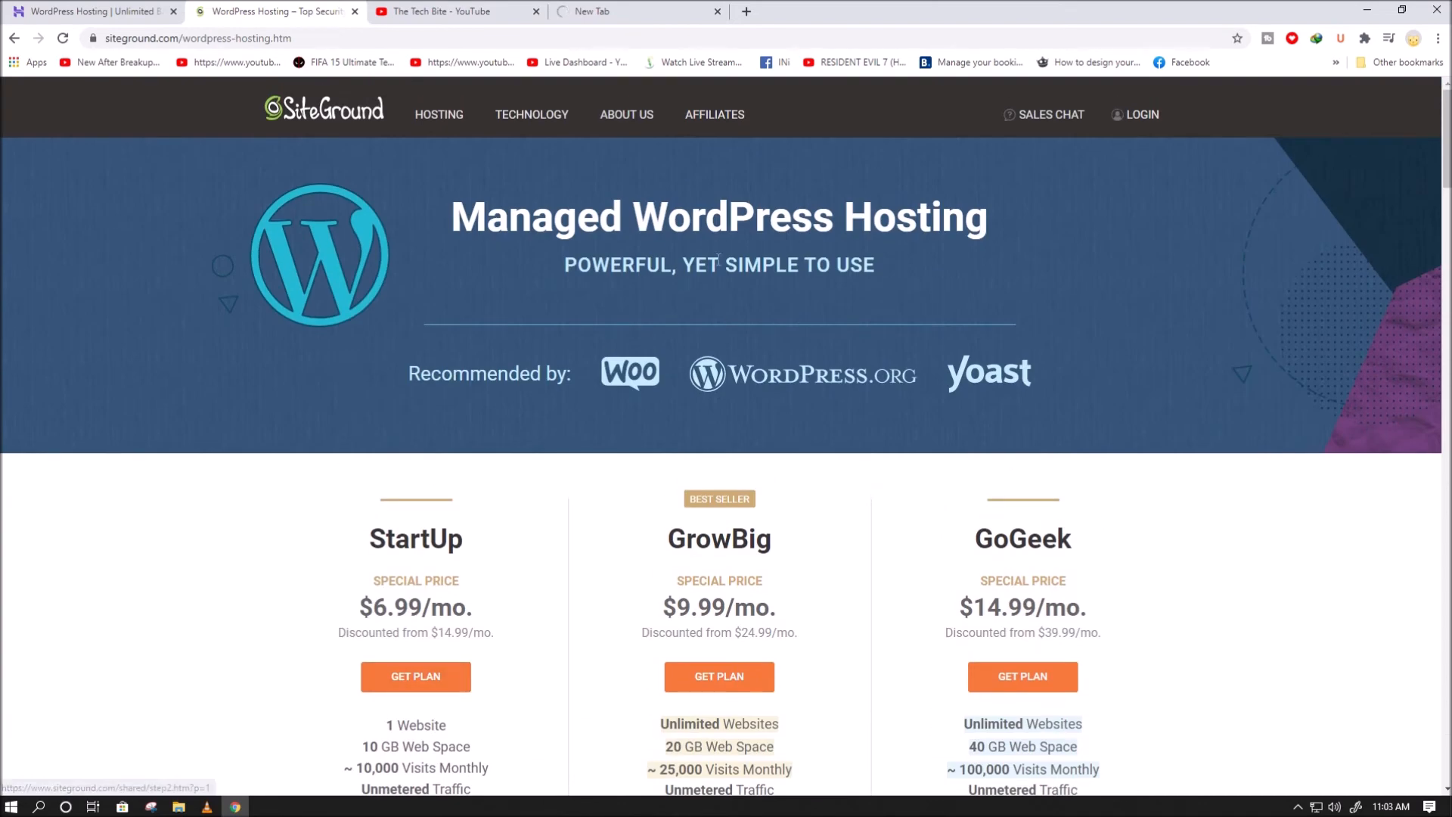
scroll(down, 3)
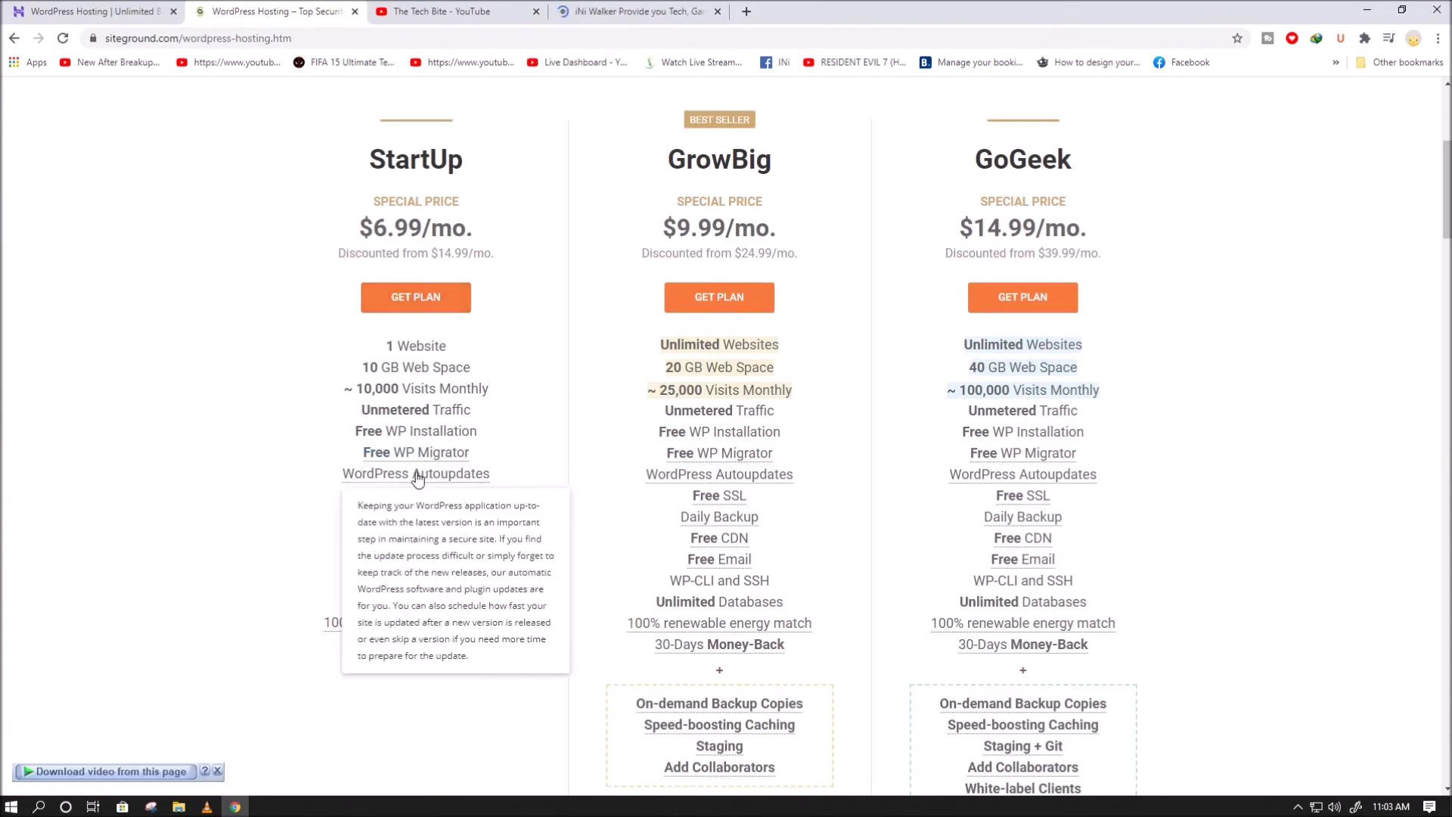
mouse_move(727, 259)
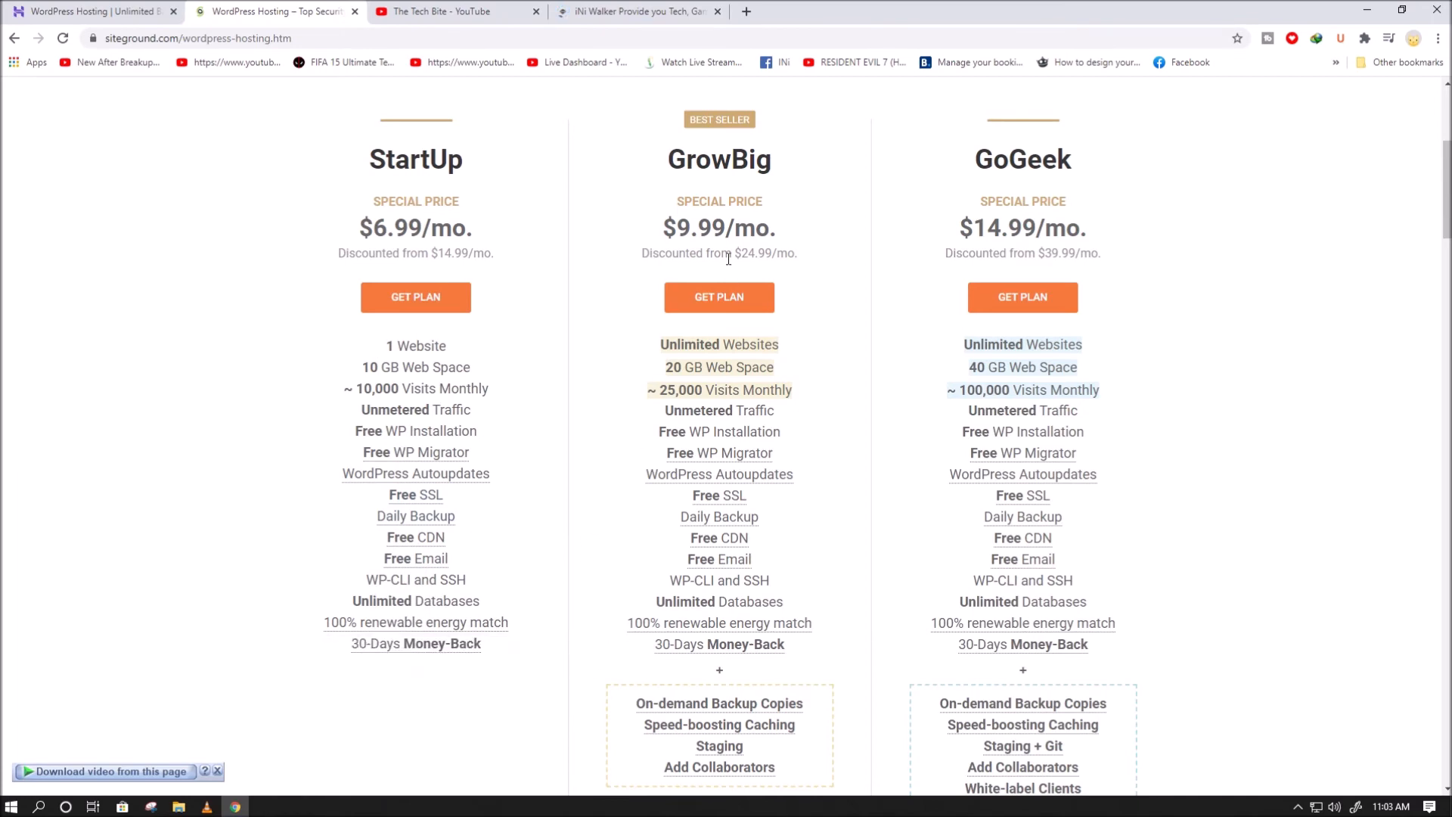
mouse_move(833, 543)
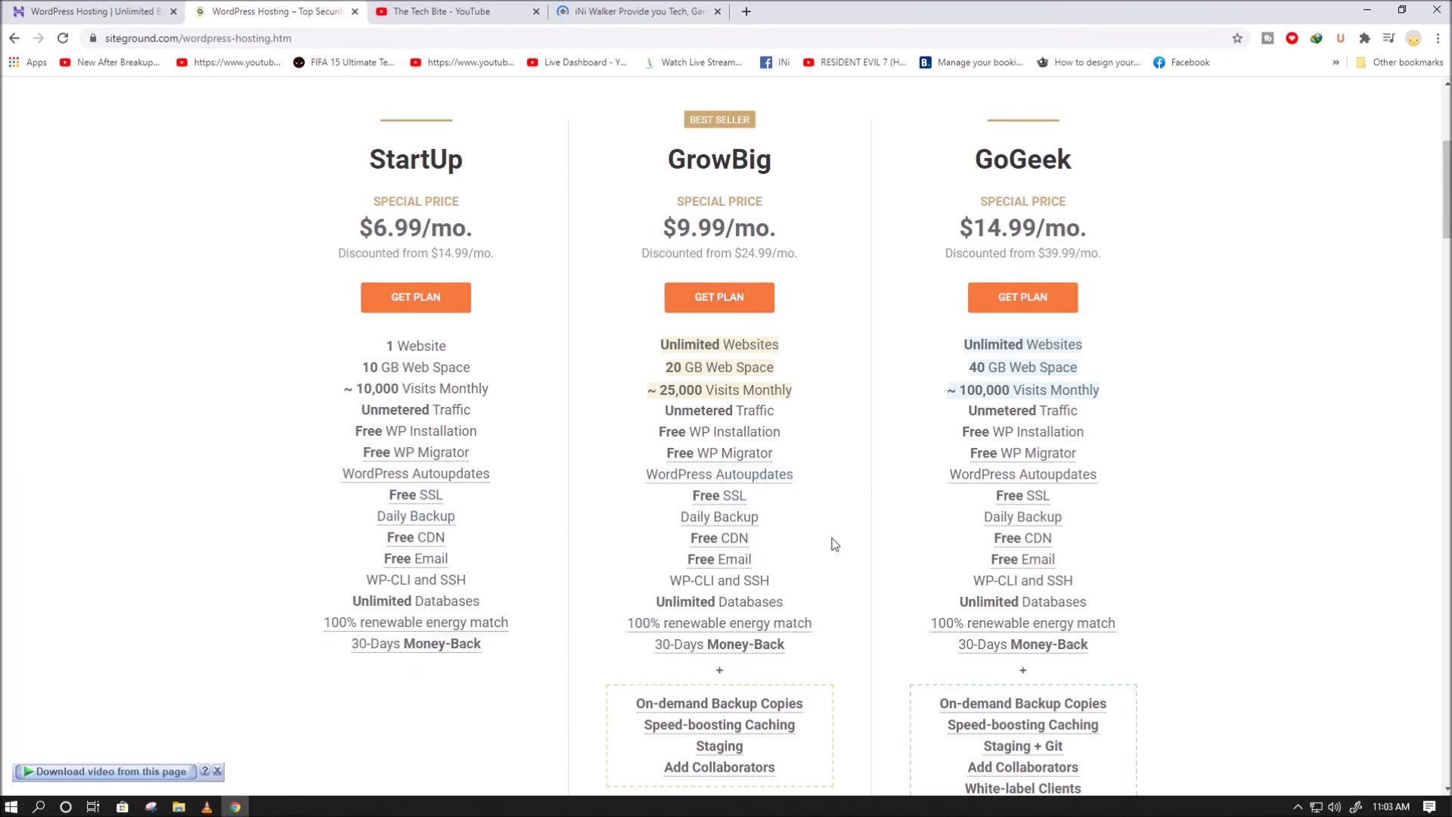
scroll(up, 3)
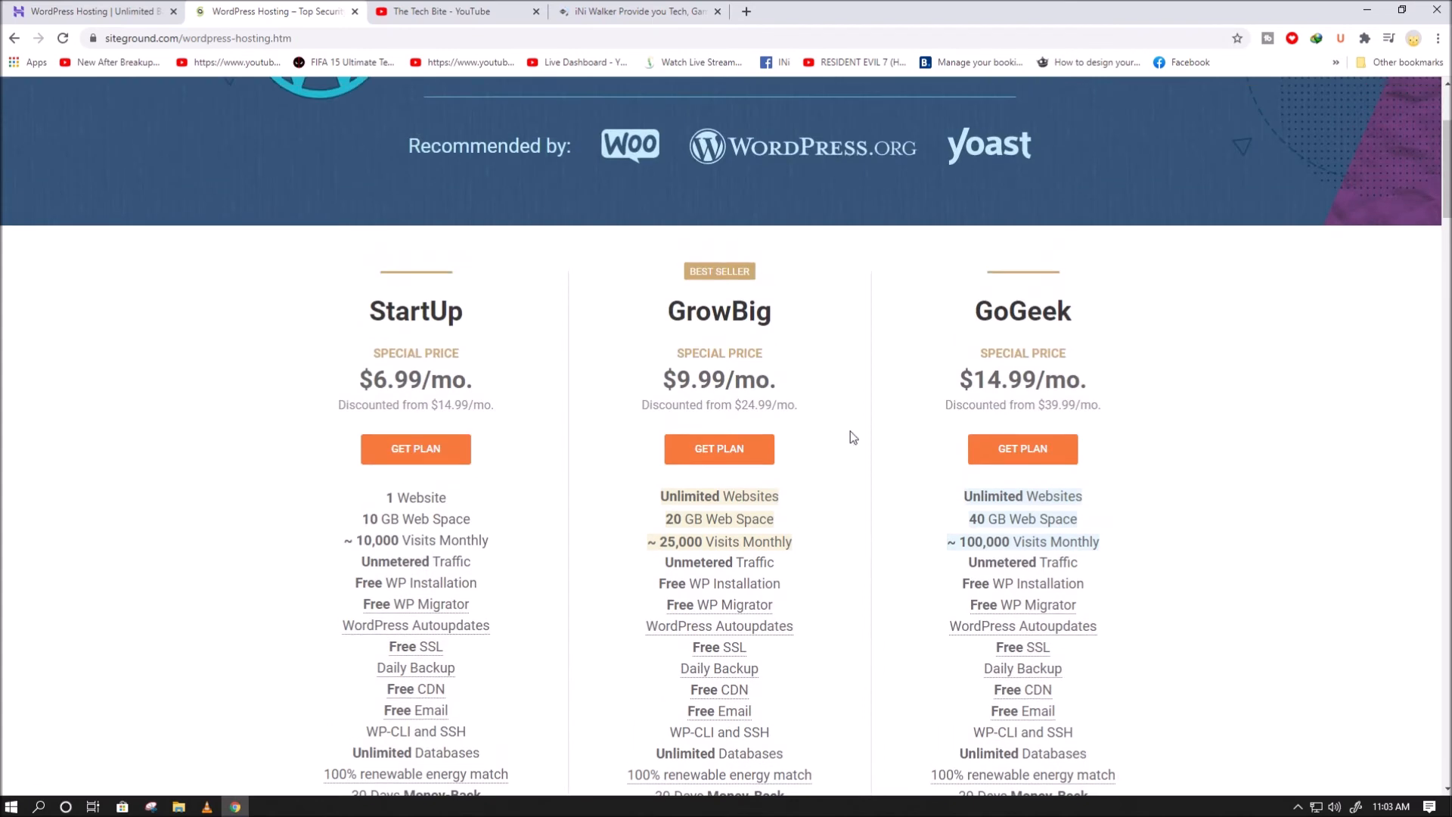
scroll(down, 3)
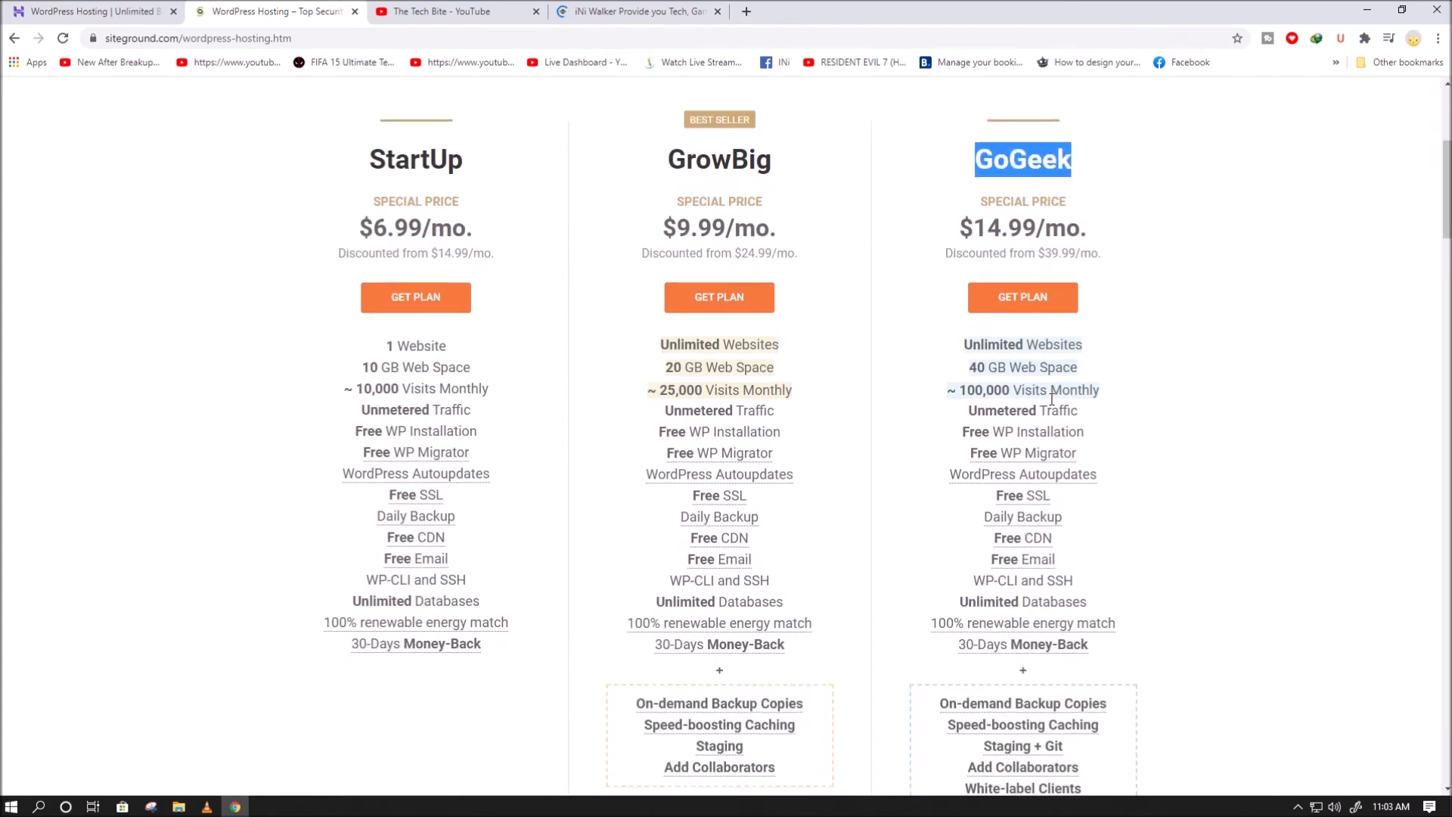
scroll(down, 3)
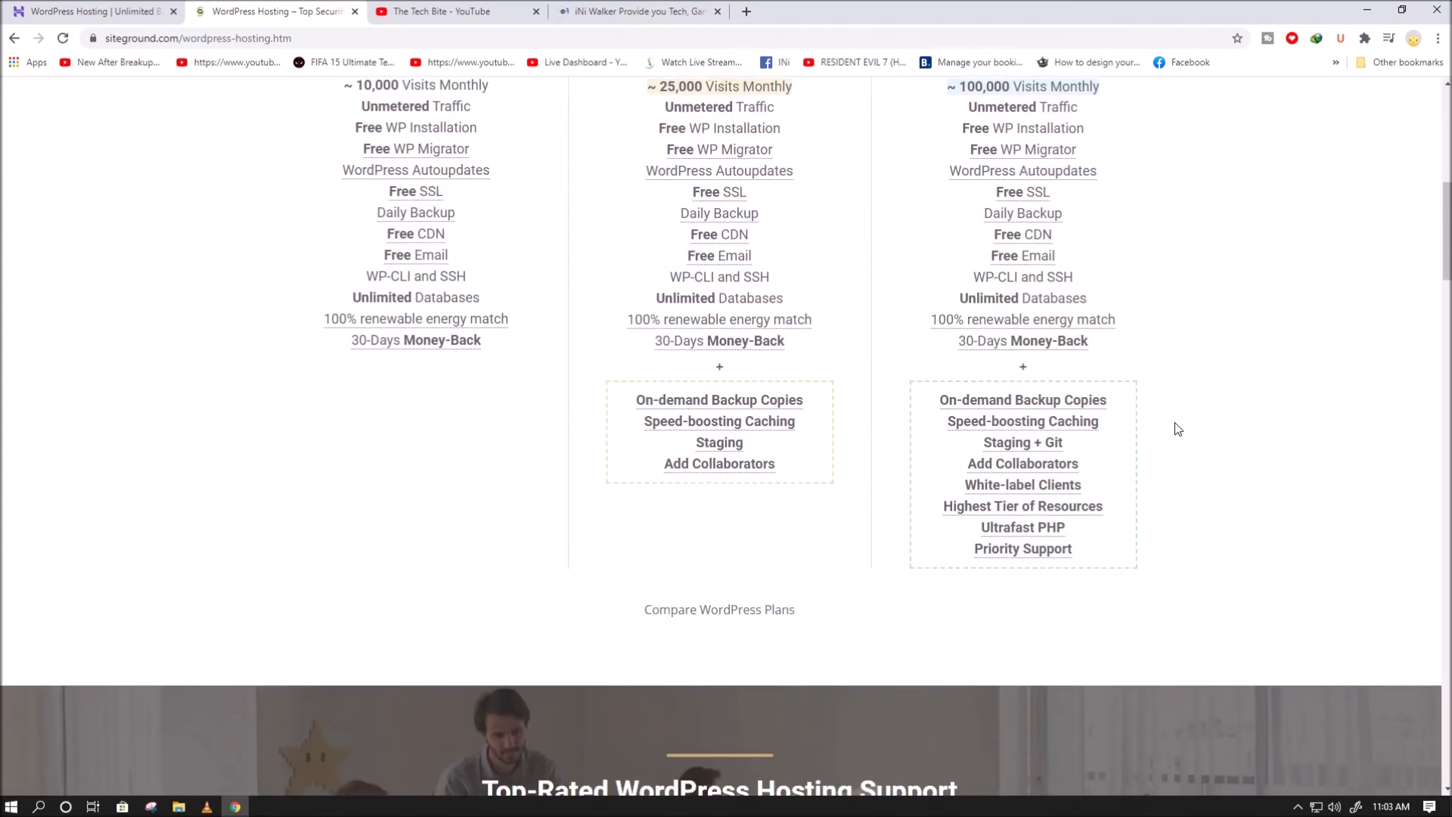
scroll(up, 3)
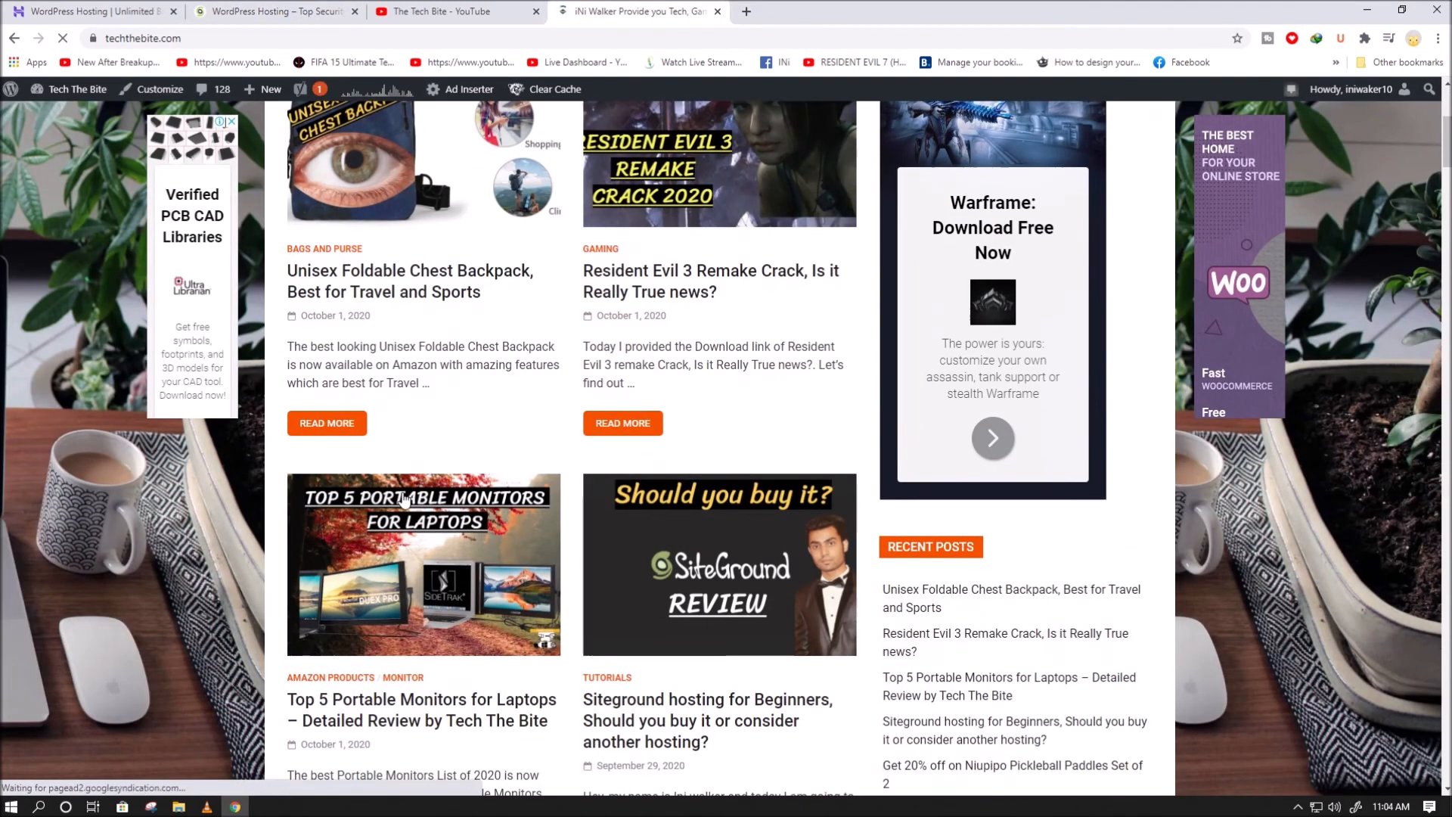
View the Tech The Bite SiteGround beginners review, then return to the top of Hostinger's WordPress page
scroll(down, 3)
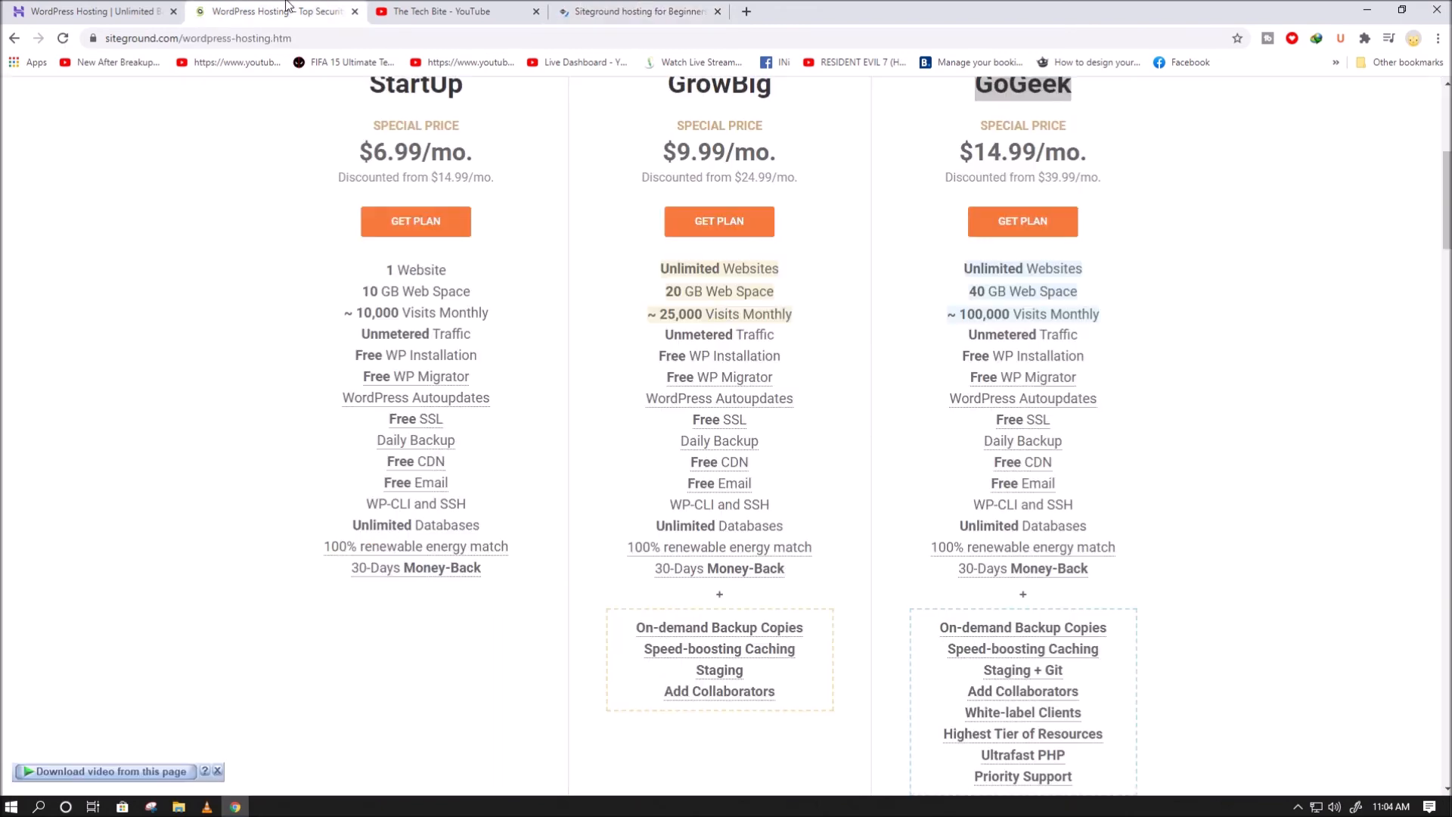
click(637, 10)
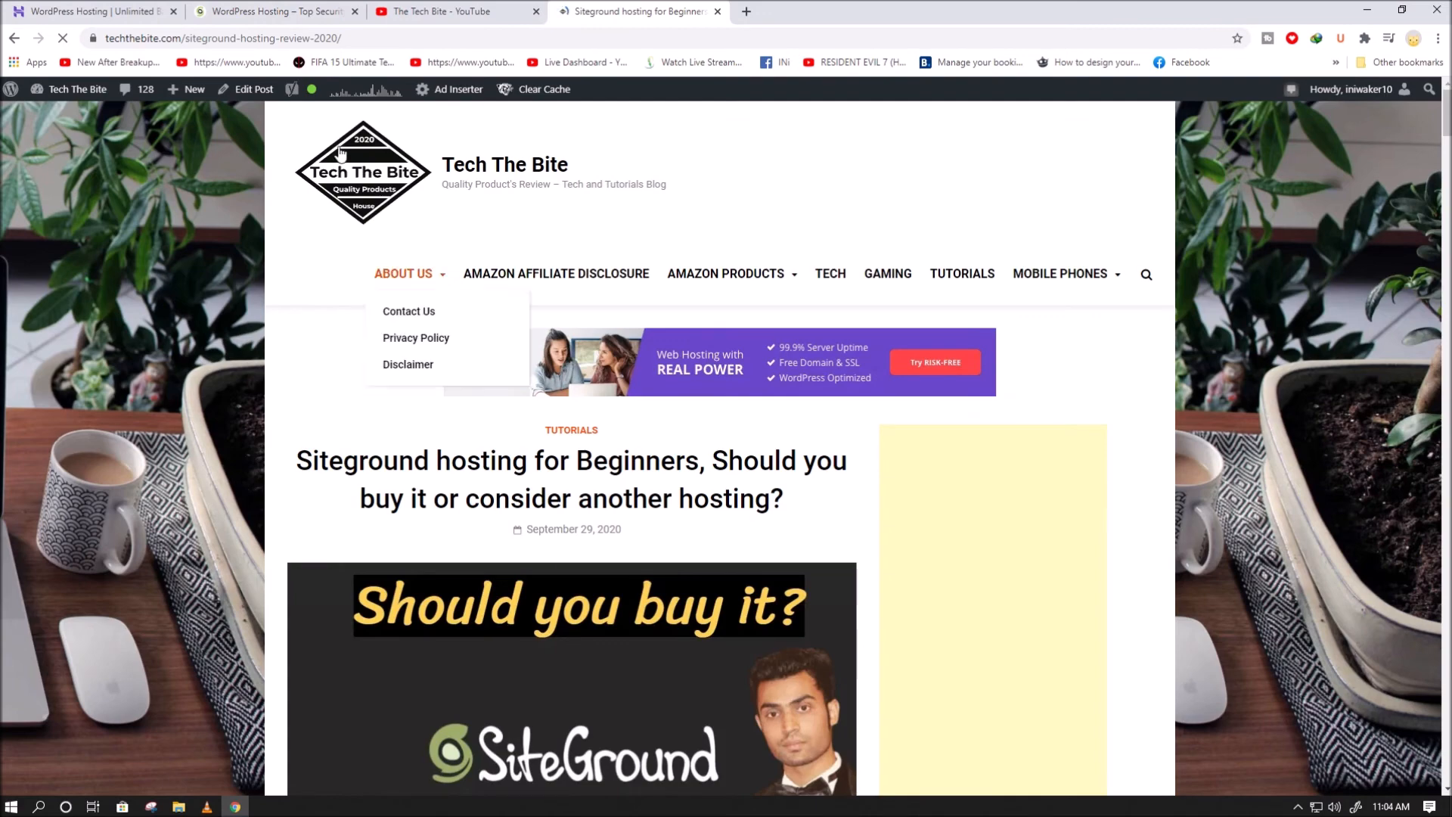
click(93, 11)
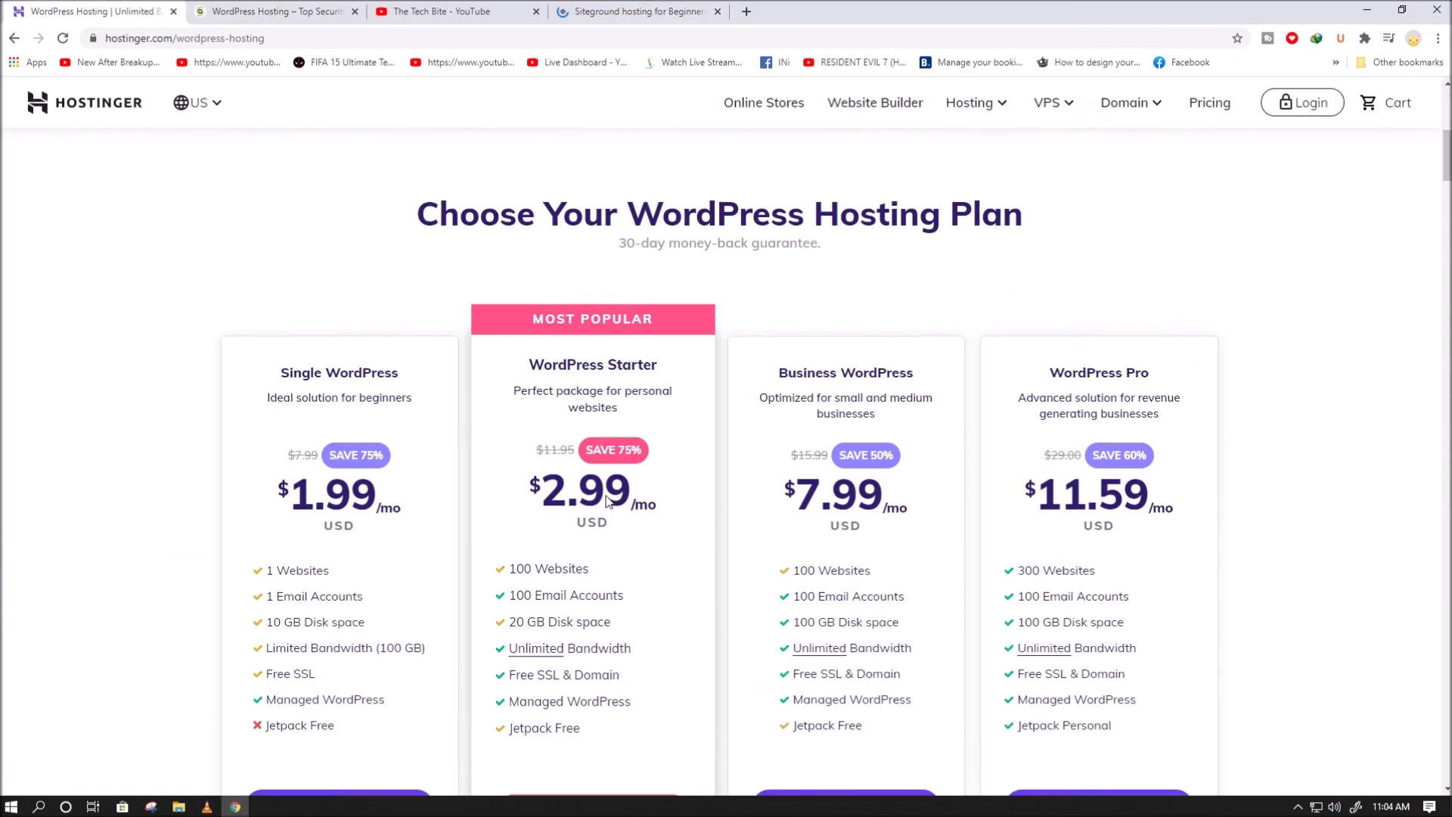
scroll(up, 3)
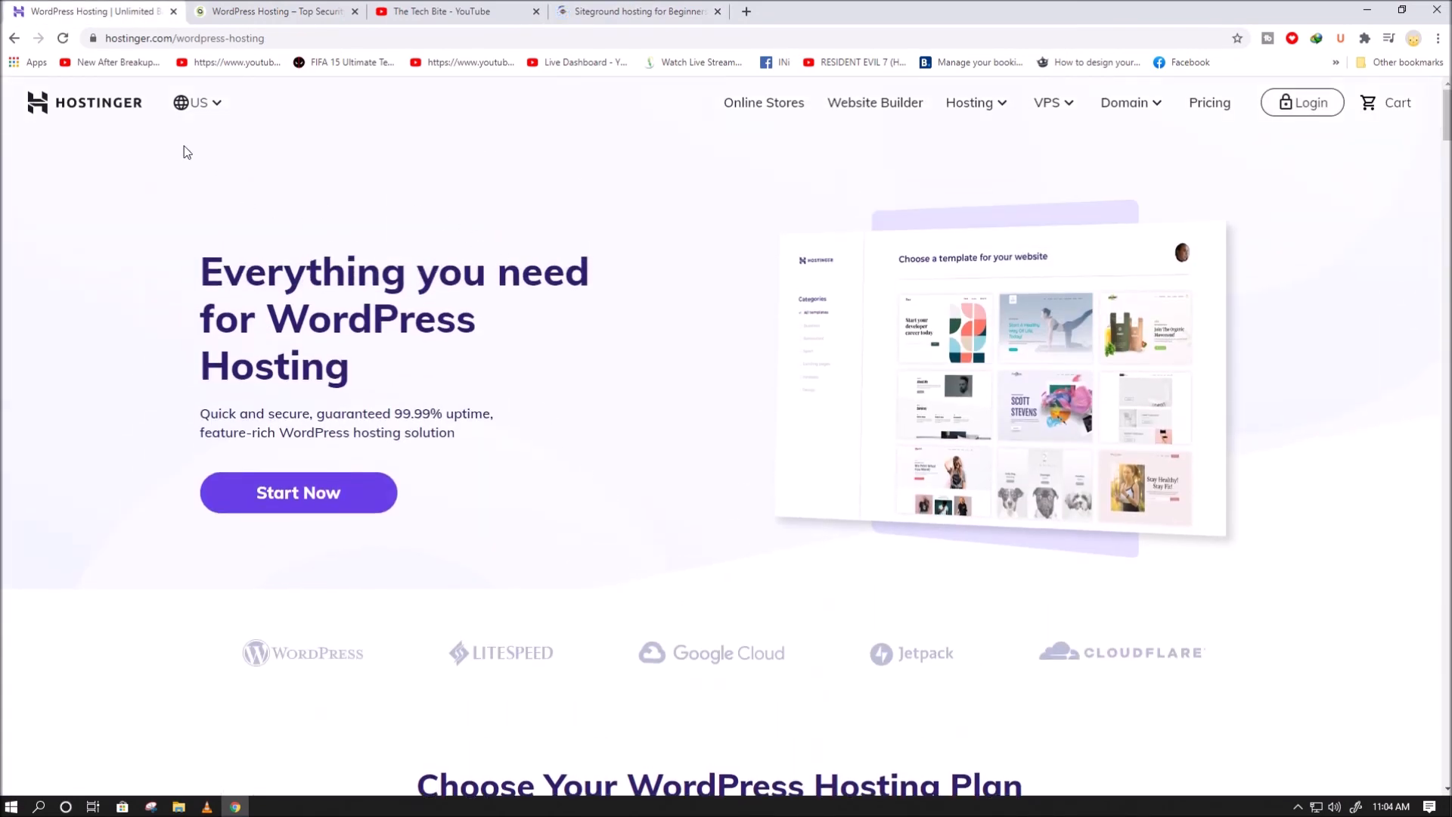